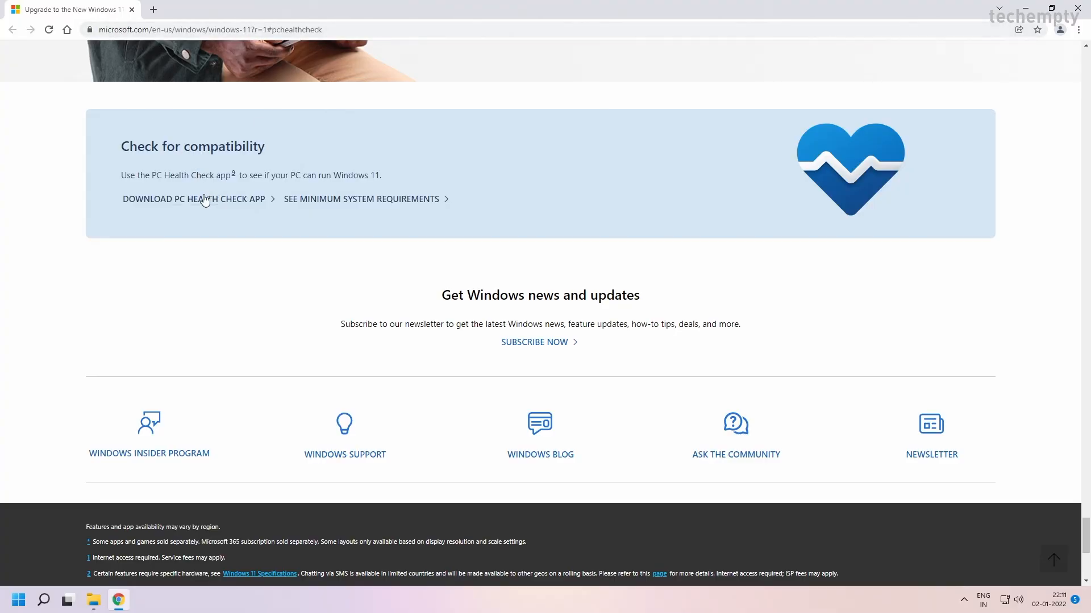
Step: Install PC Health Check and run Check now, revealing the PC fails TPM 2.0 and processor requirements
{"action": "left_click", "coordinate": [194, 198]}
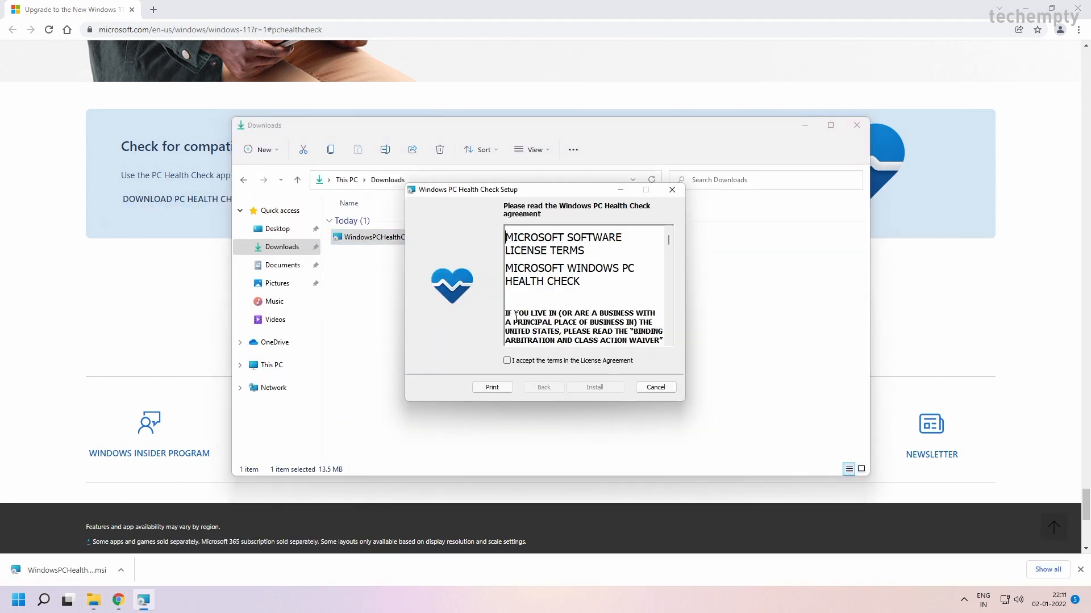
{"action": "left_click", "coordinate": [593, 387]}
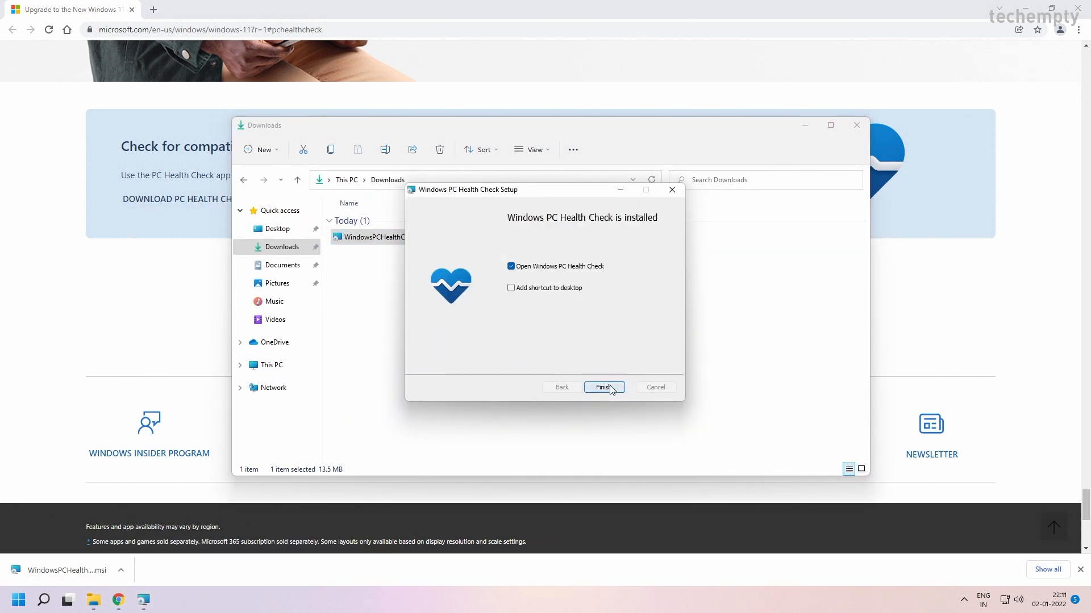
{"action": "left_click", "coordinate": [603, 387]}
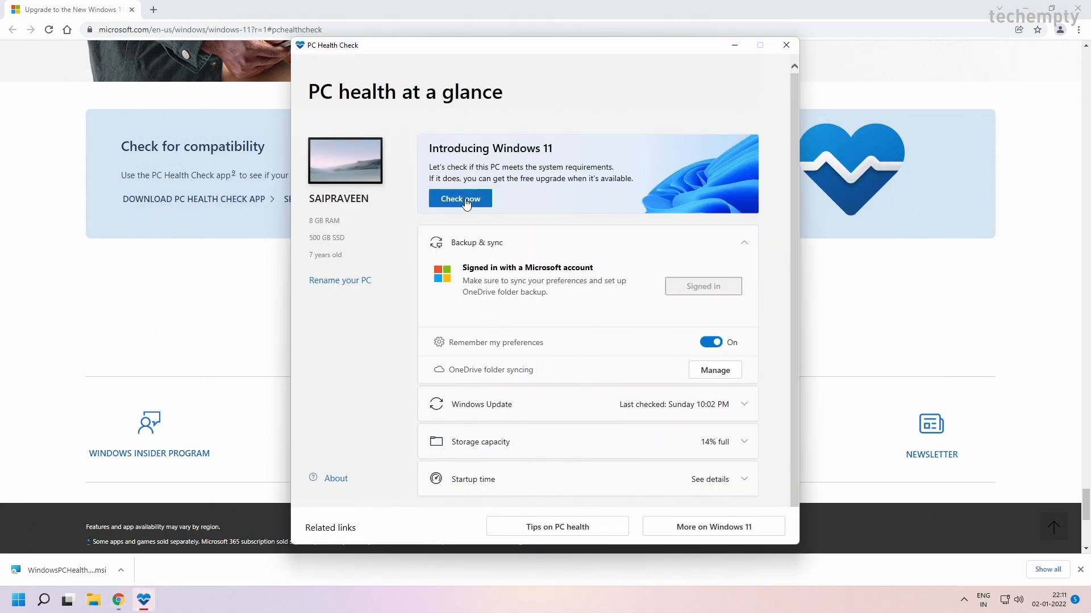
{"action": "left_click", "coordinate": [460, 198]}
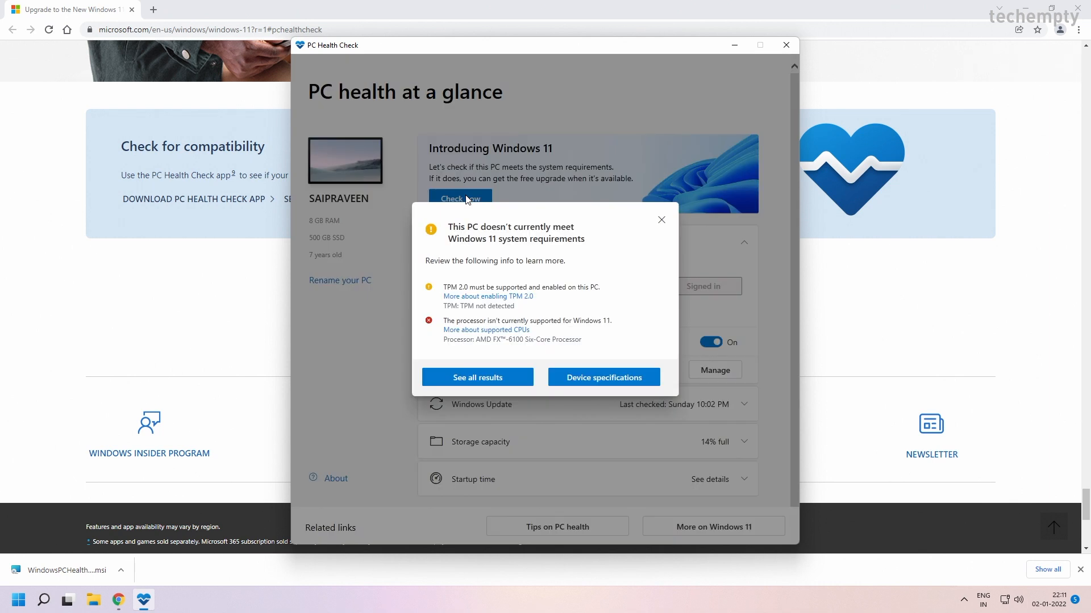
{"action": "mouse_move", "coordinate": [553, 300]}
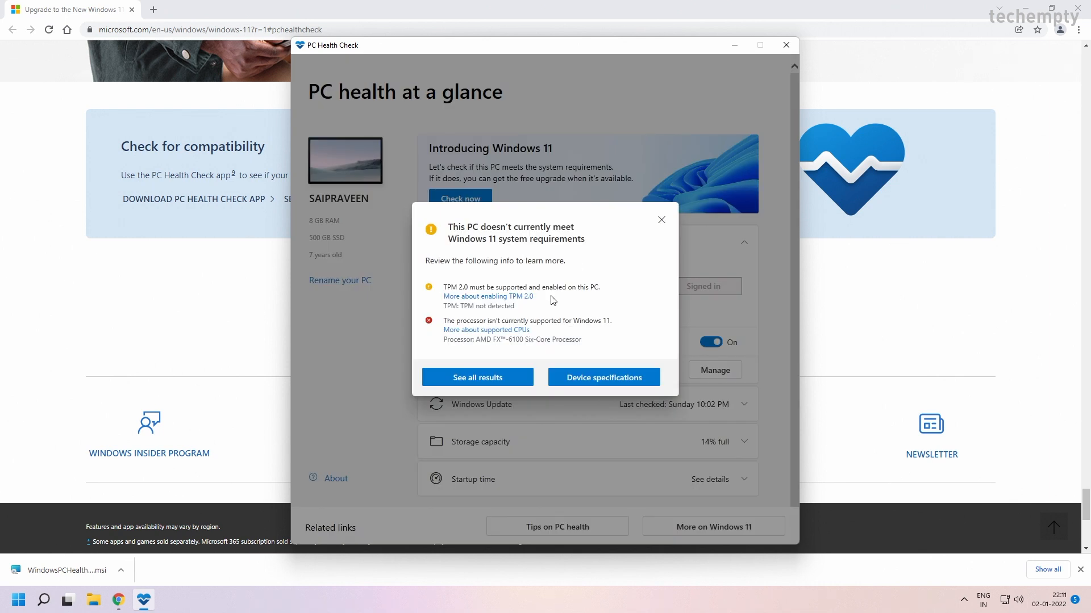
{"action": "mouse_move", "coordinate": [467, 300]}
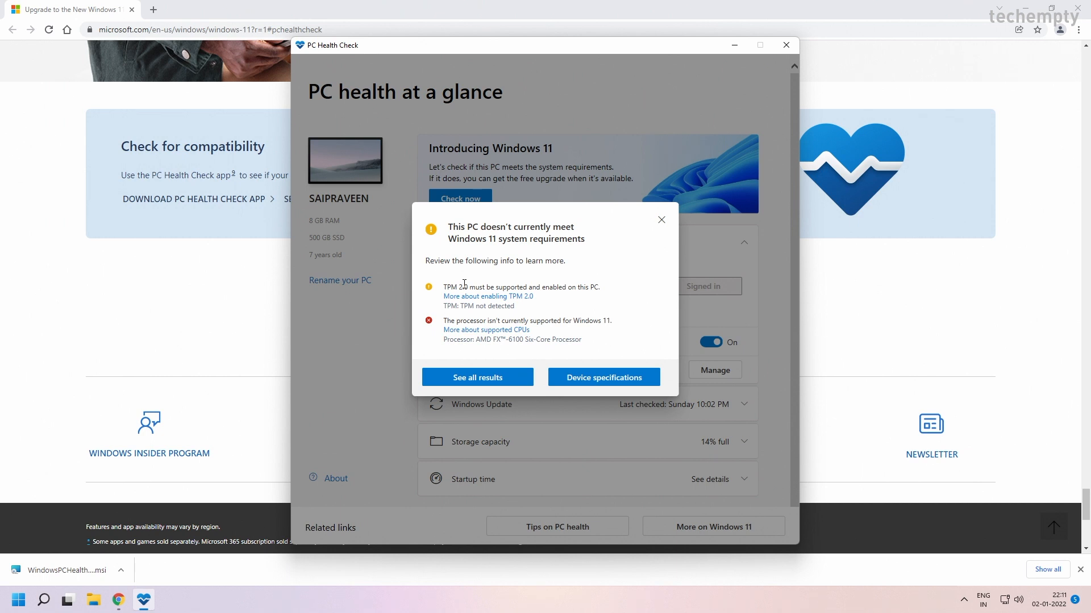
{"action": "mouse_move", "coordinate": [531, 317]}
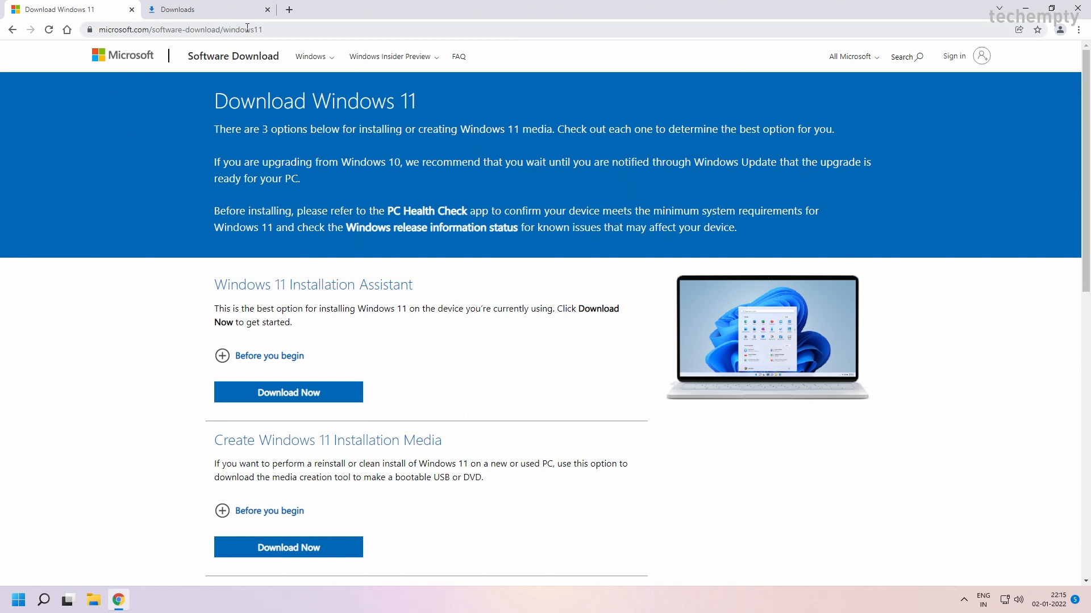
{"action": "mouse_move", "coordinate": [487, 327]}
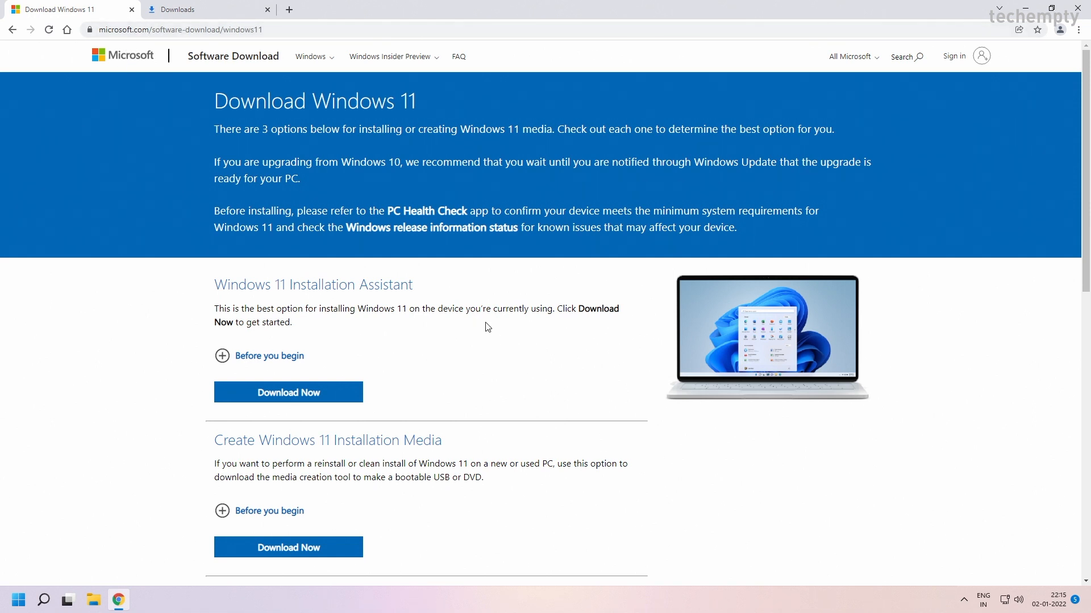
Step: Request the Windows 11 disk image with English as the product language
{"action": "scroll", "scroll_direction": "down", "scroll_amount": 3}
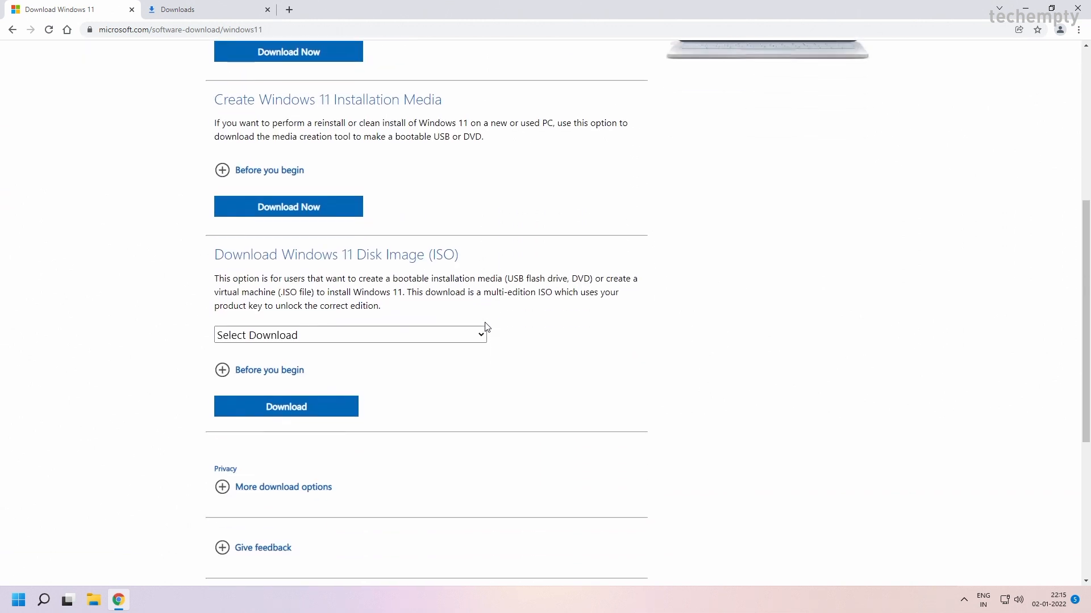
{"action": "mouse_move", "coordinate": [270, 276]}
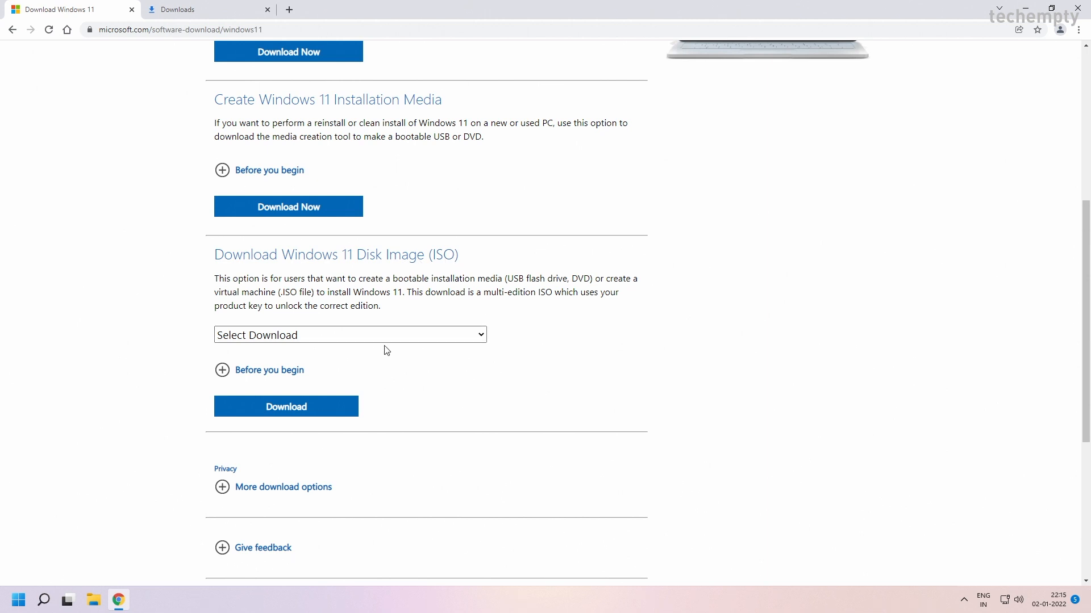
{"action": "left_click", "coordinate": [349, 334]}
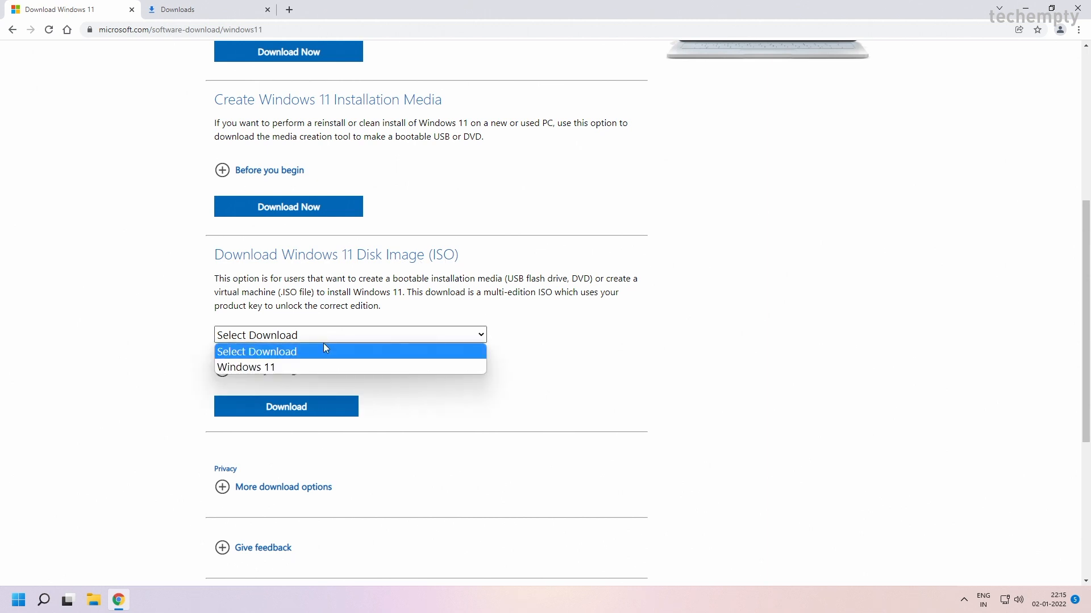
{"action": "left_click", "coordinate": [245, 366]}
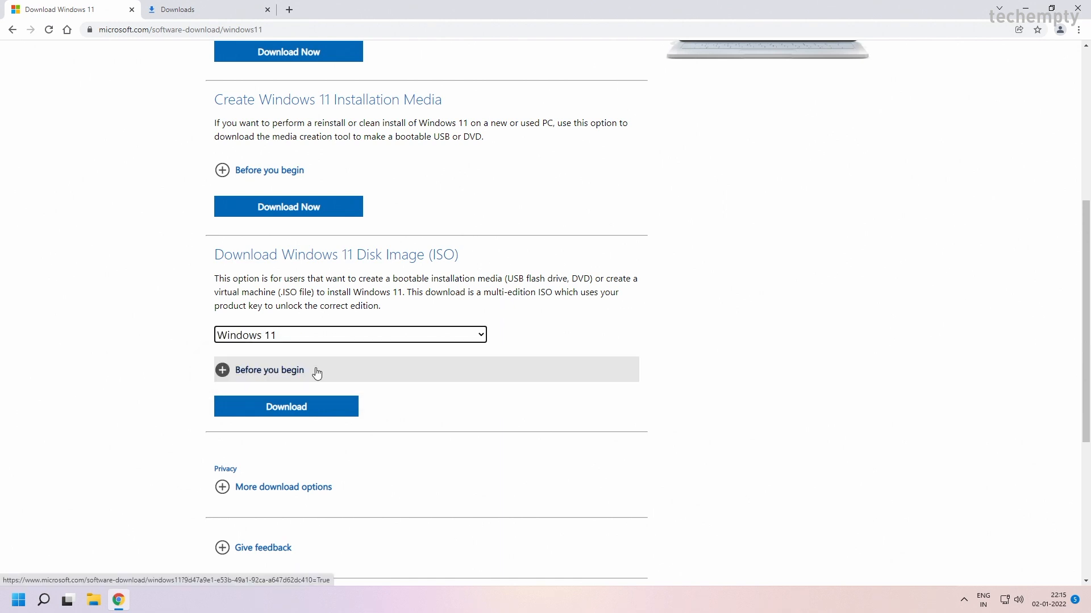
{"action": "left_click", "coordinate": [286, 406]}
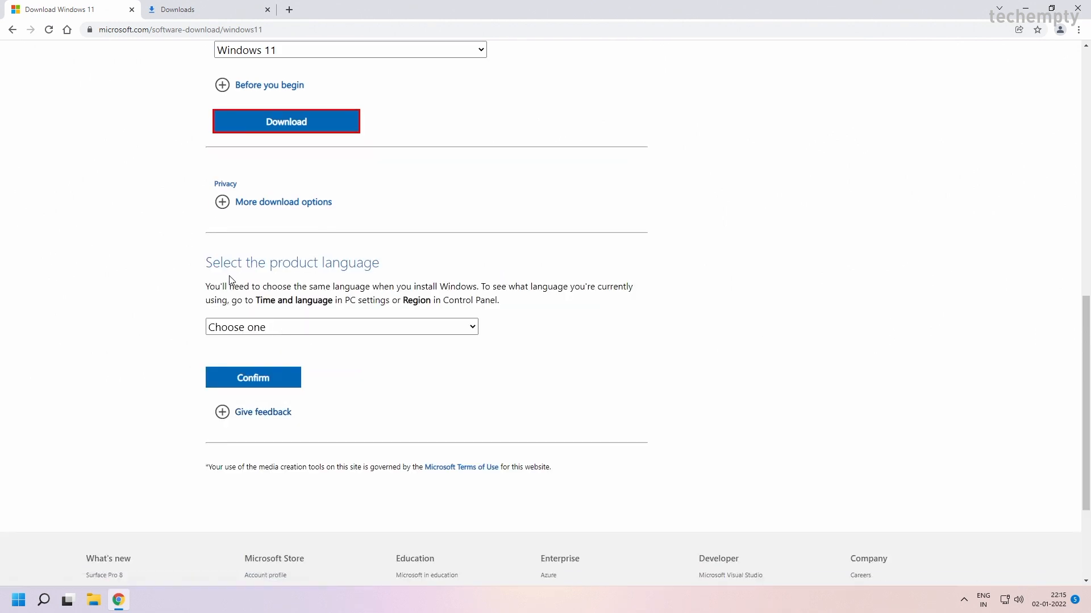
{"action": "left_click", "coordinate": [340, 326]}
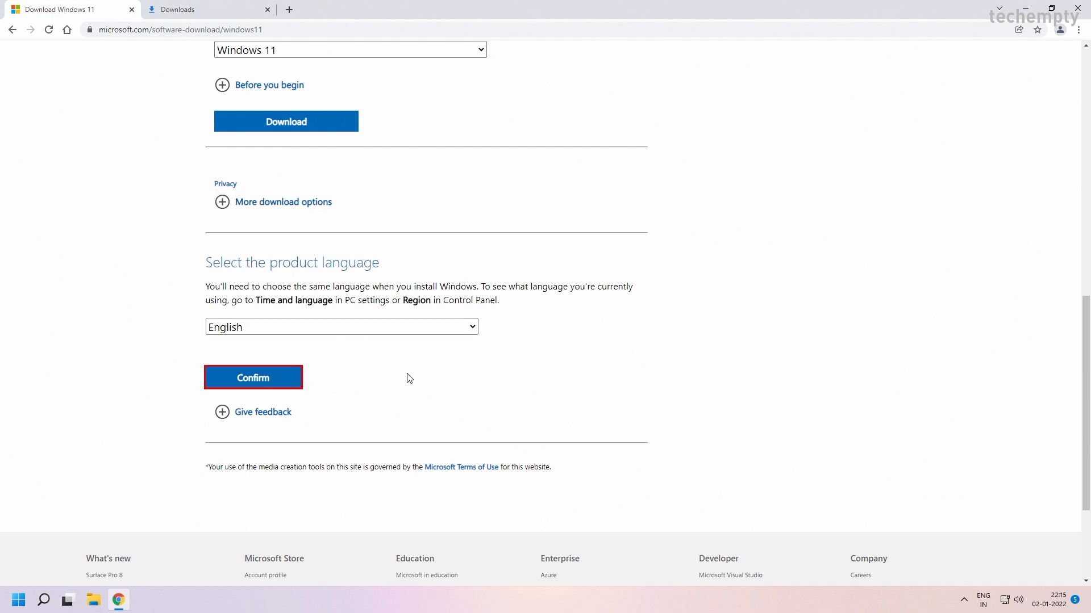
{"action": "left_click", "coordinate": [253, 377]}
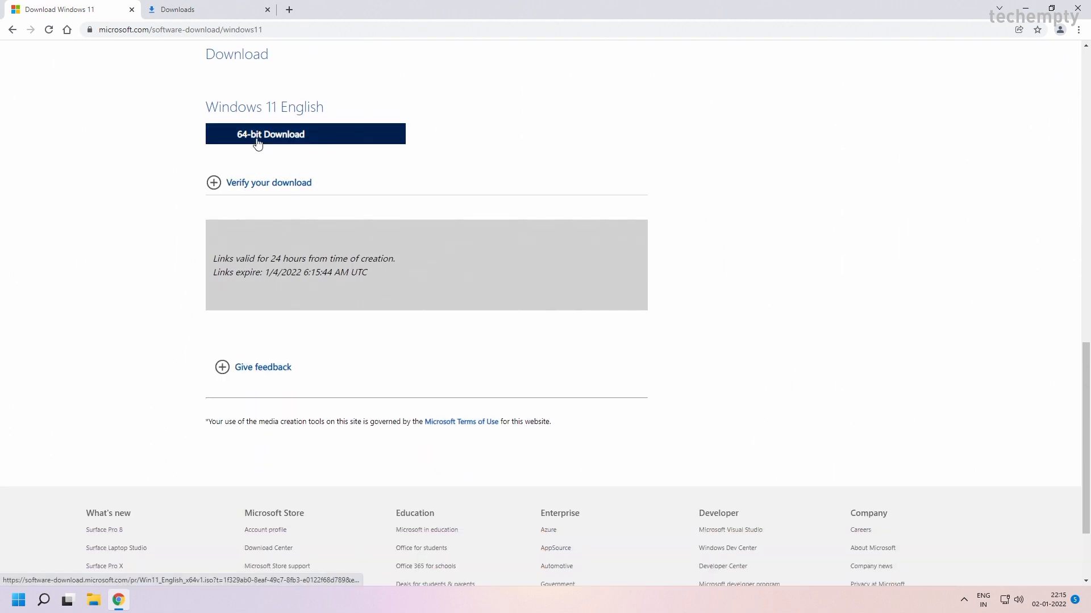
Step: Download the 64-bit Windows 11 ISO and confirm it sits in the Windows 11 folder
{"action": "left_click", "coordinate": [304, 134]}
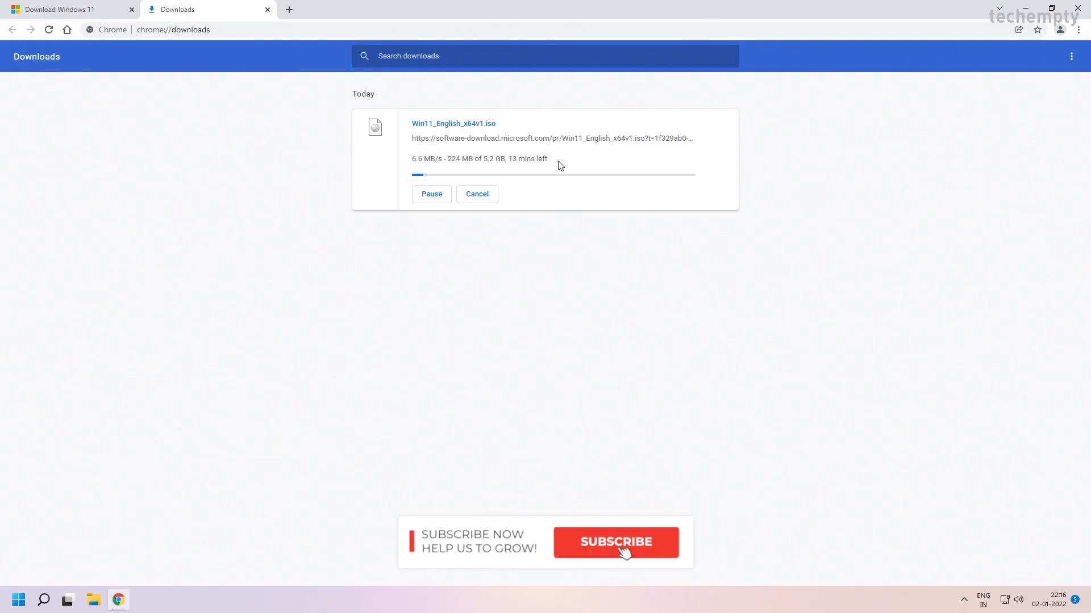
{"action": "left_click", "coordinate": [614, 543]}
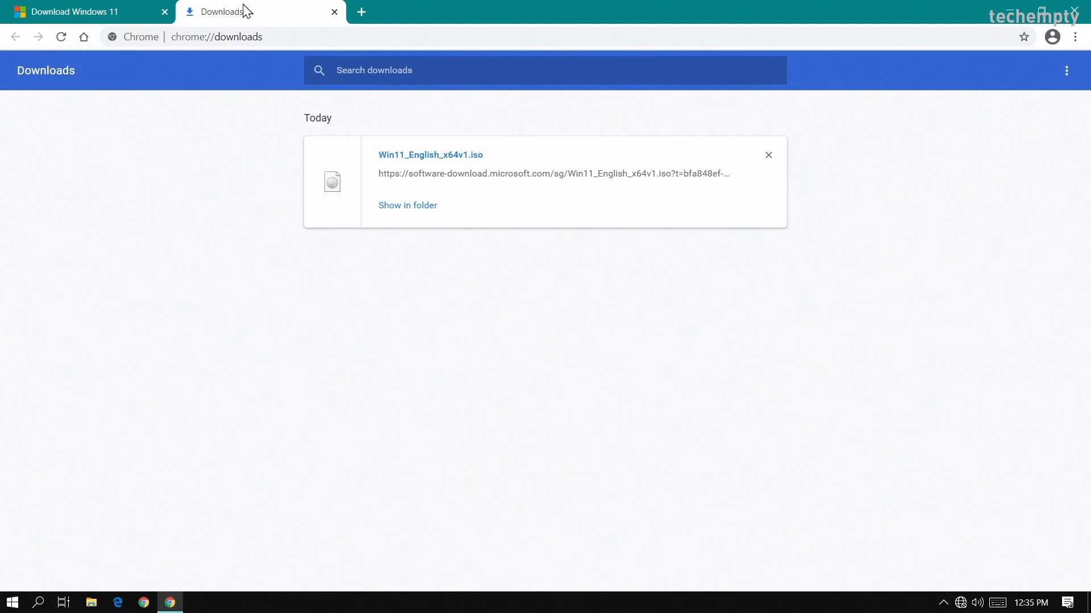
{"action": "left_click", "coordinate": [407, 206]}
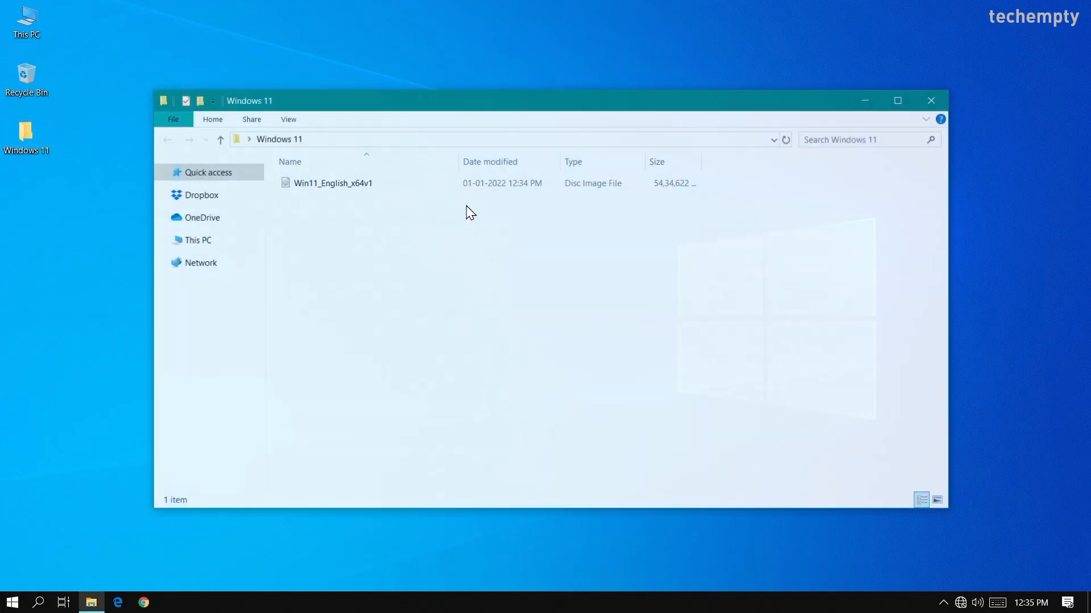
{"action": "left_click", "coordinate": [930, 100]}
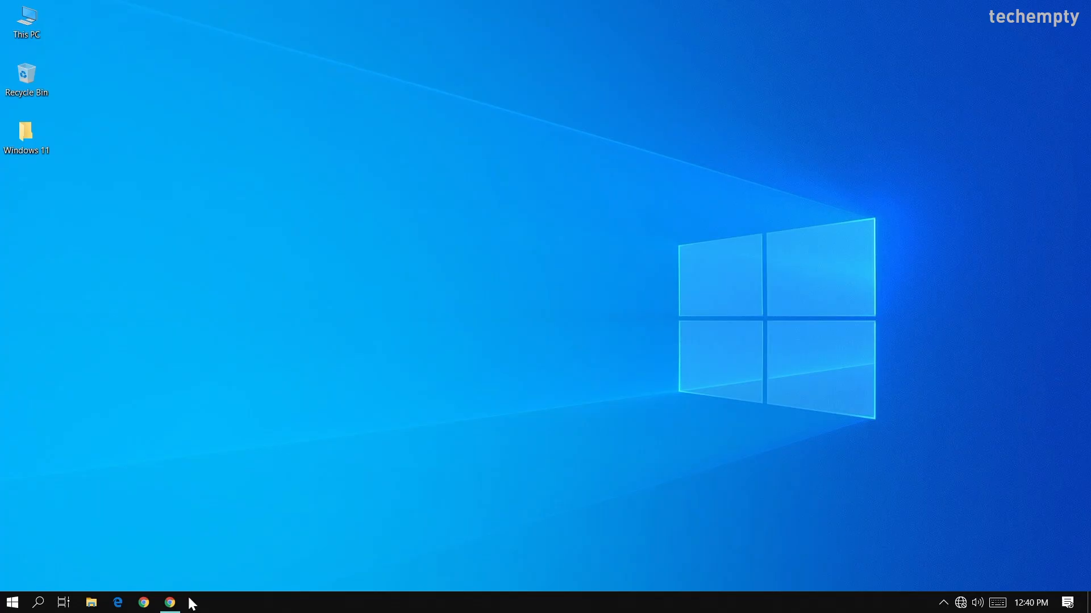
Step: Download Rufus 3.17 from rufus.ie and check it in the Windows 11 desktop folder
{"action": "left_click", "coordinate": [168, 602]}
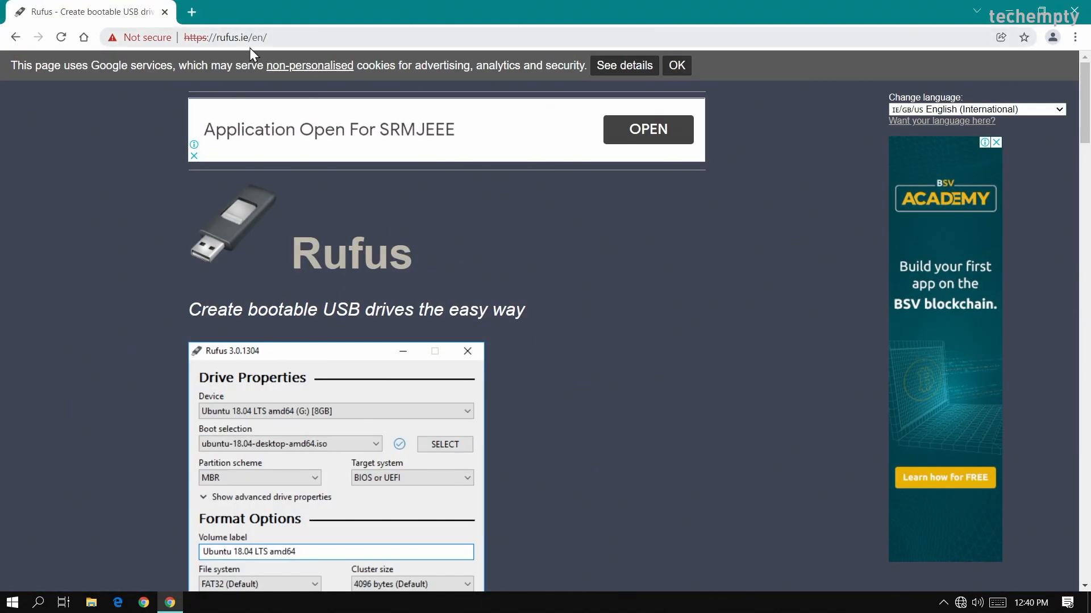
{"action": "scroll", "scroll_direction": "down", "scroll_amount": 3}
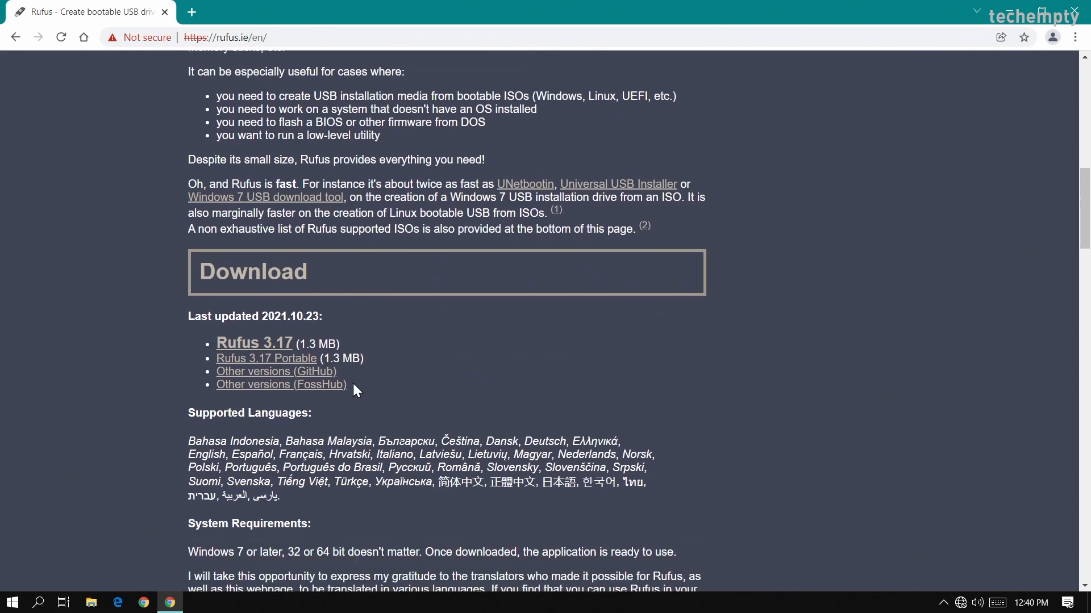
{"action": "left_click", "coordinate": [253, 343]}
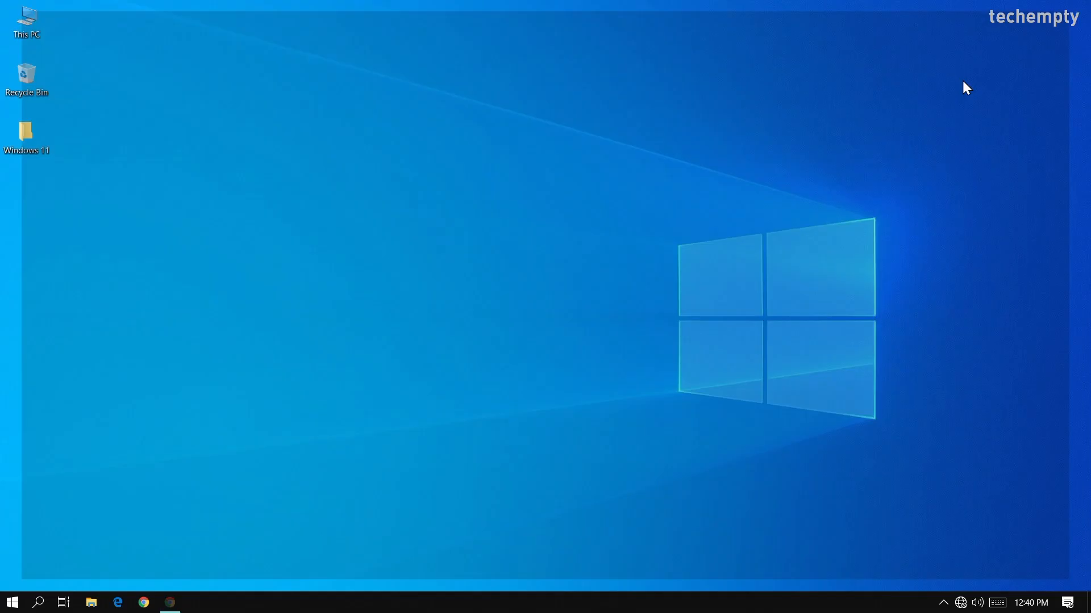
{"action": "left_click", "coordinate": [26, 134]}
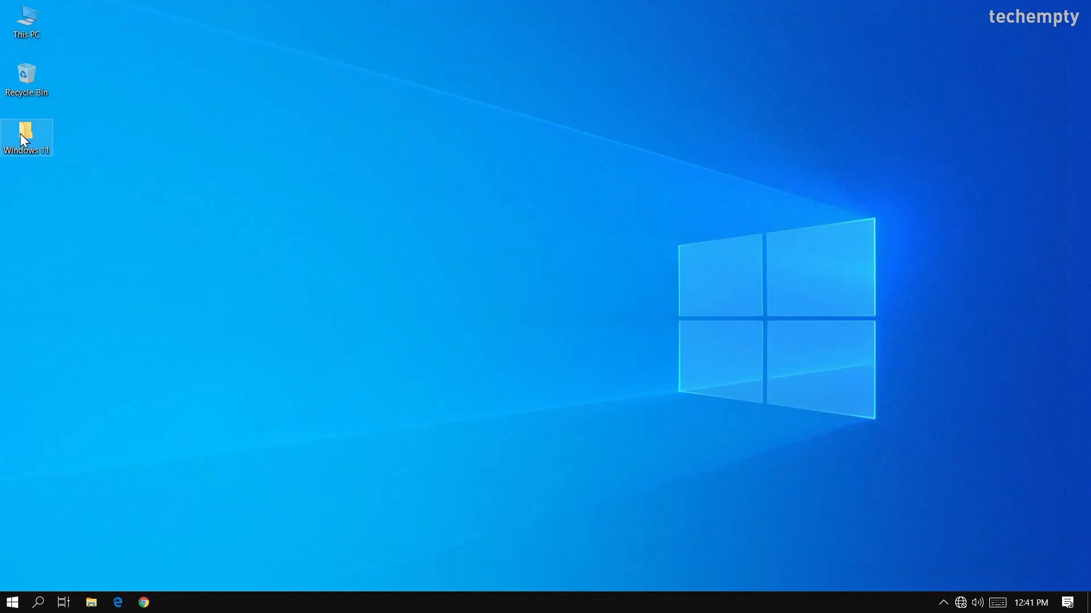
{"action": "double_click", "coordinate": [26, 137]}
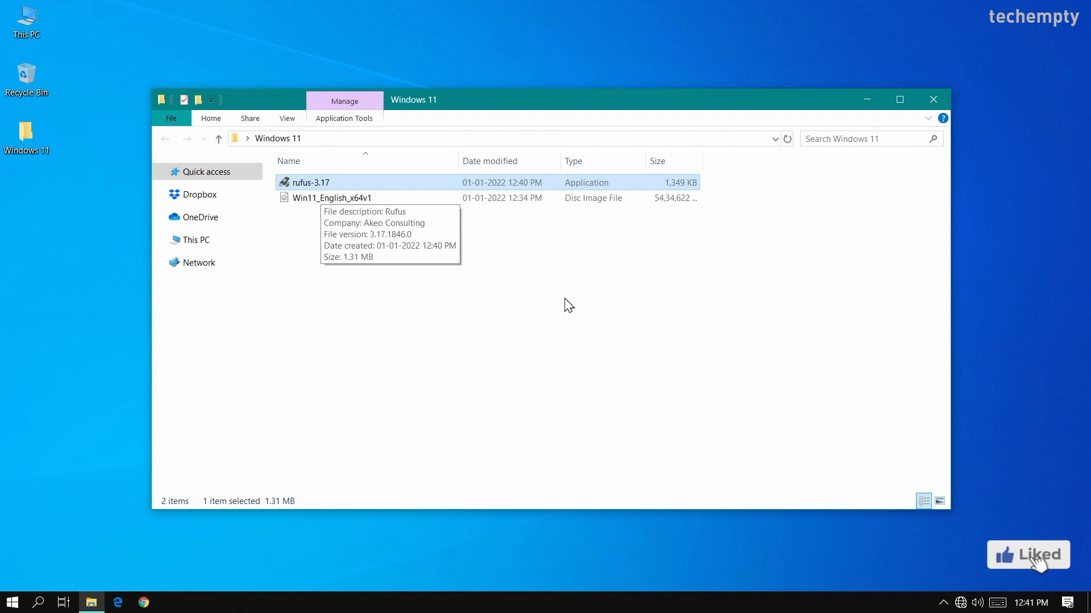
{"action": "left_click", "coordinate": [563, 321]}
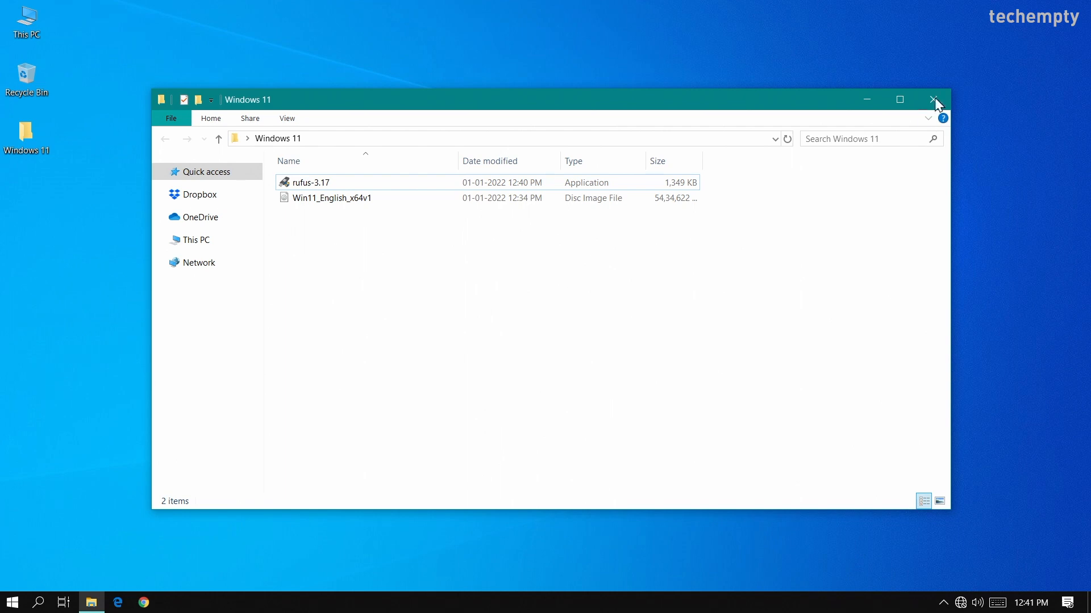
Step: Launch Rufus with administrator permission for the TE WIN 11 USB drive
{"action": "left_click", "coordinate": [935, 100]}
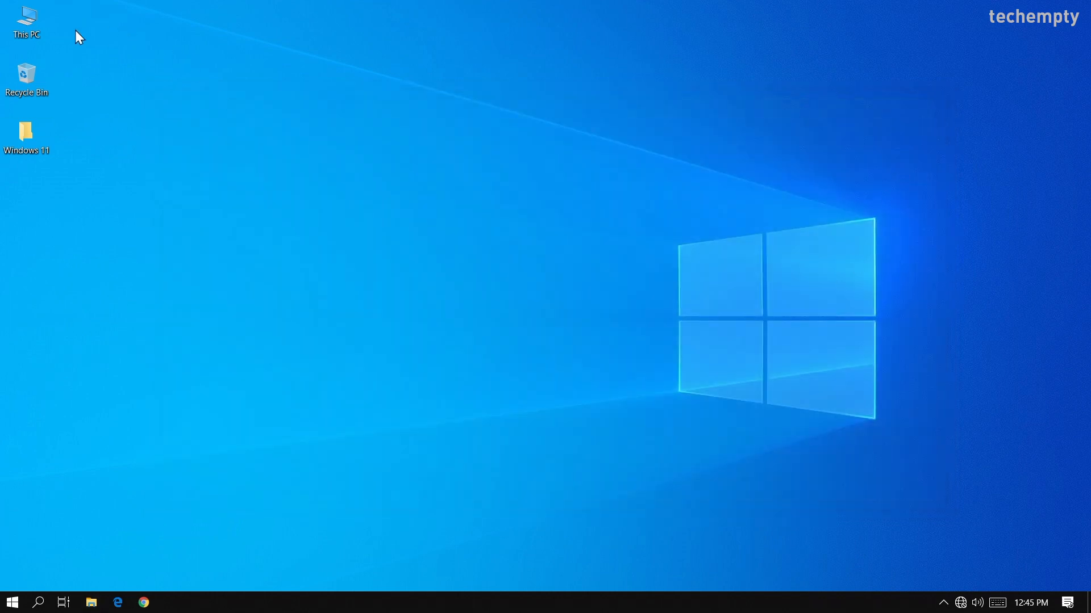
{"action": "left_click", "coordinate": [91, 602]}
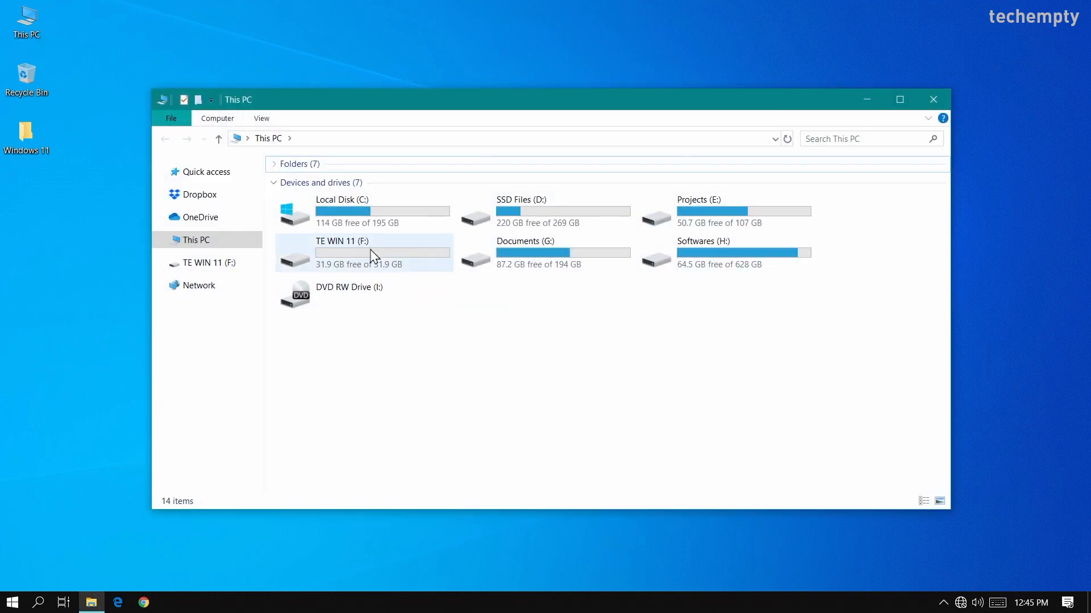
{"action": "left_click", "coordinate": [361, 252]}
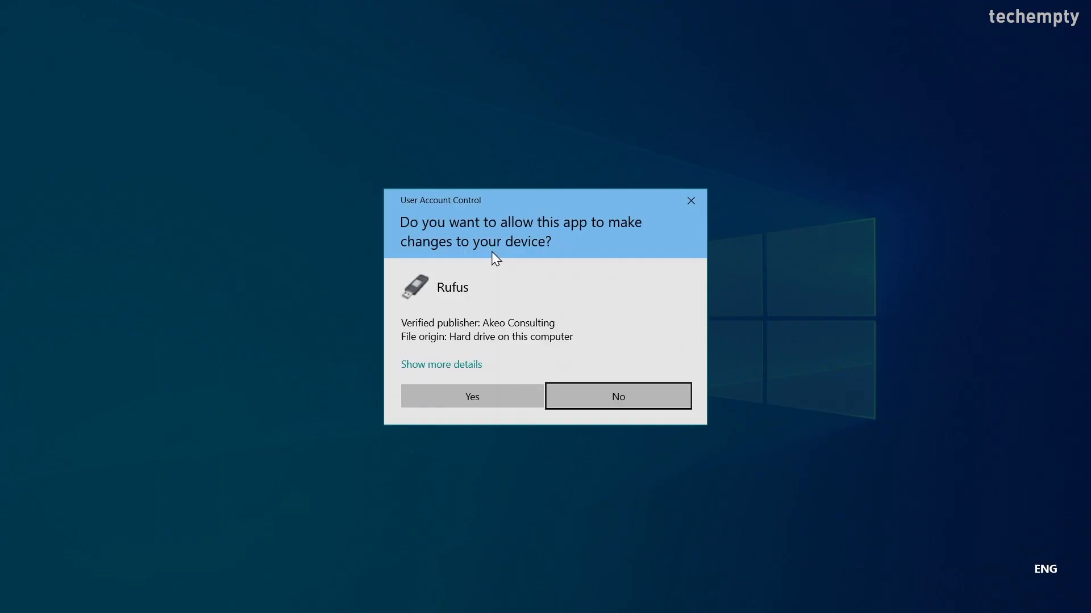
{"action": "left_click", "coordinate": [470, 396]}
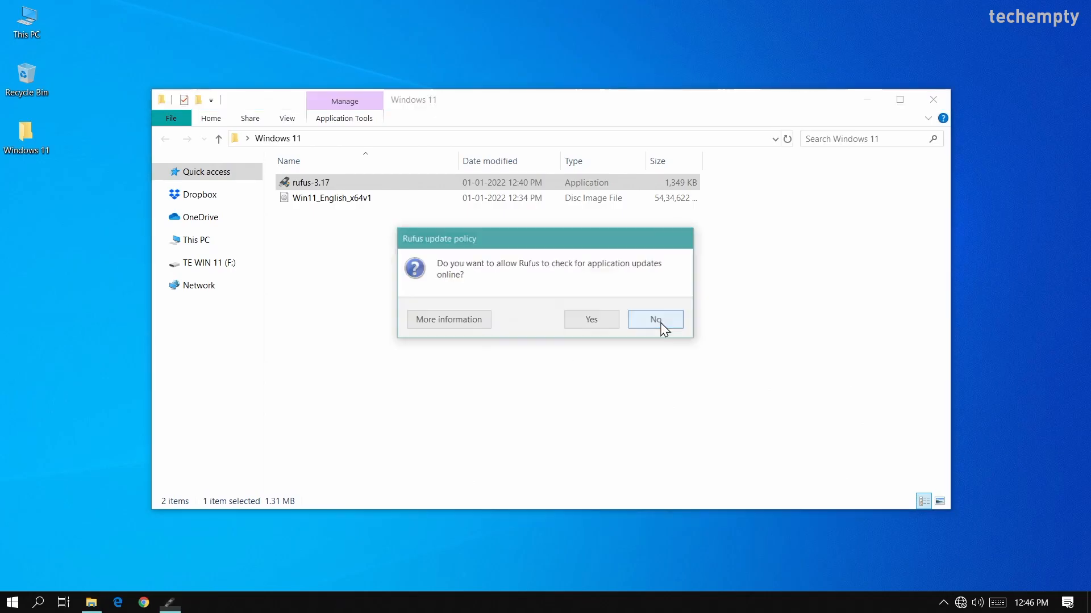
{"action": "left_click", "coordinate": [654, 319]}
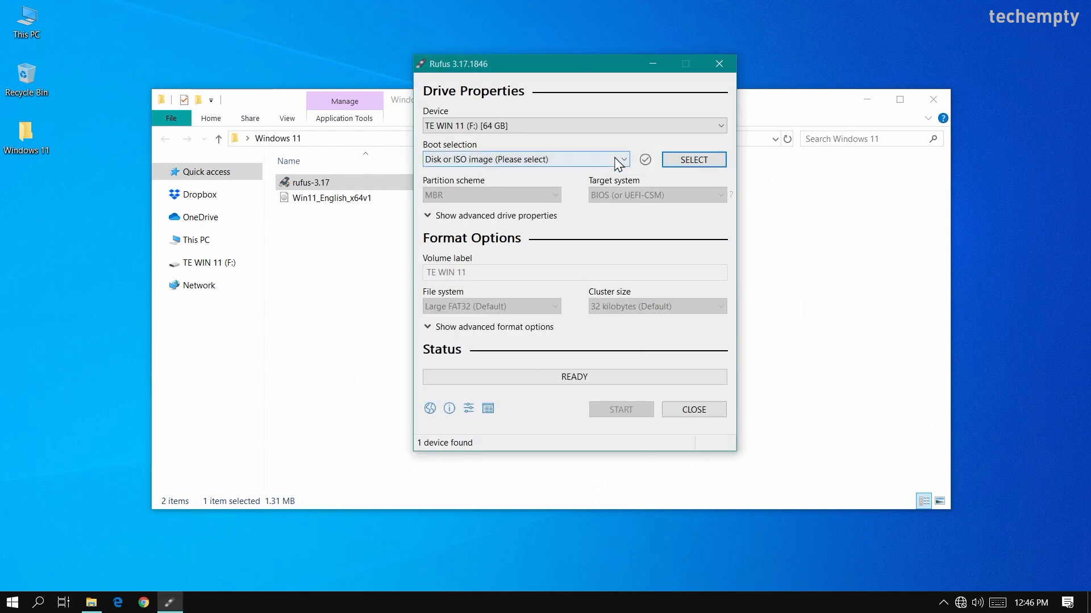
Step: Load Win11_English_x64v1.iso and start writing it, confirming the drive's data is erased
{"action": "left_click", "coordinate": [692, 159]}
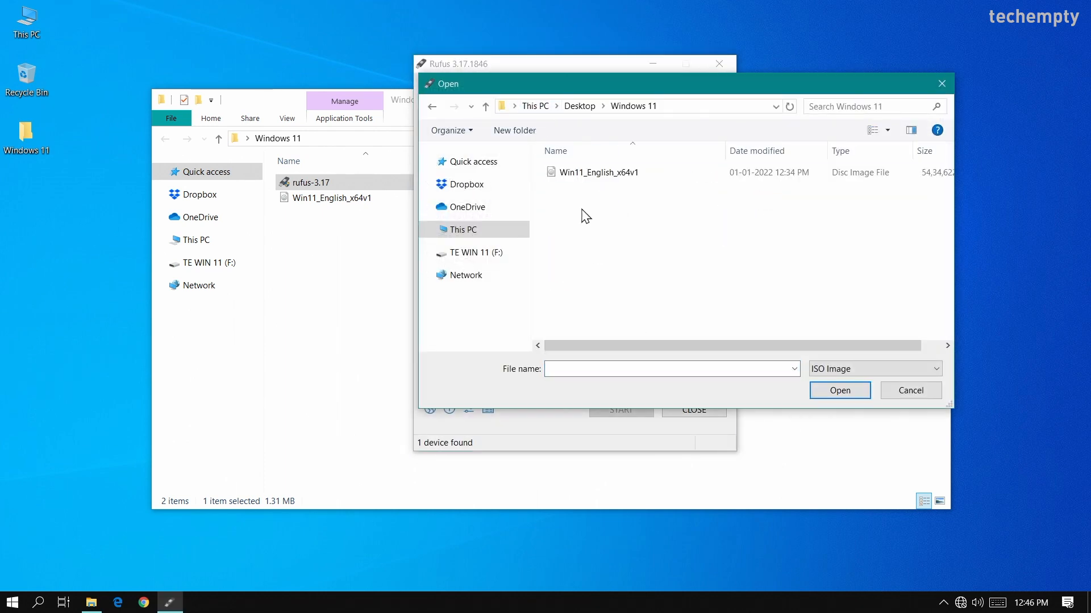
{"action": "left_click", "coordinate": [838, 390]}
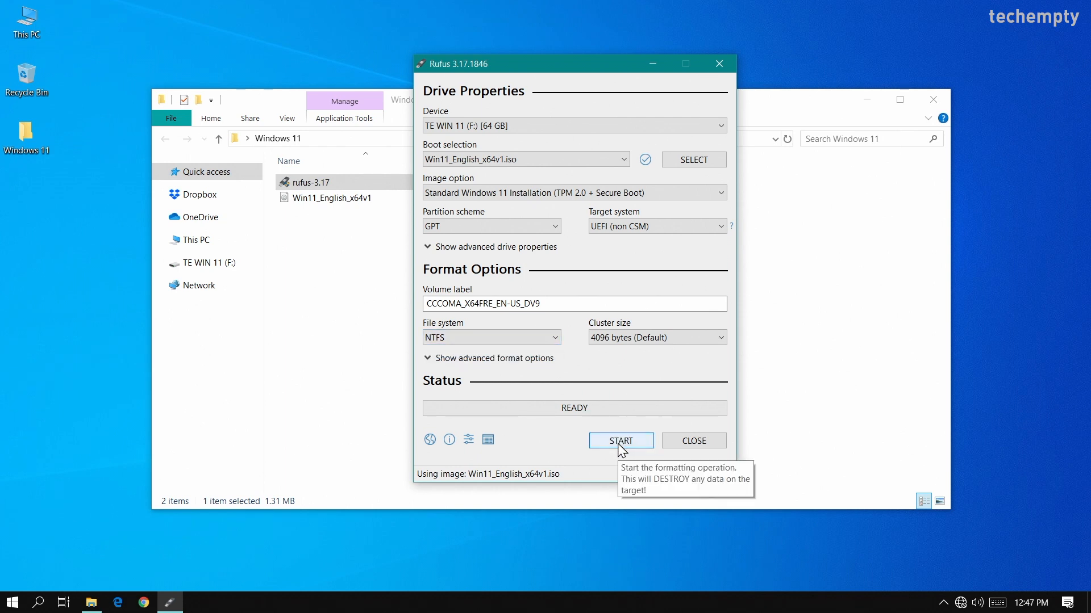
{"action": "left_click", "coordinate": [619, 440]}
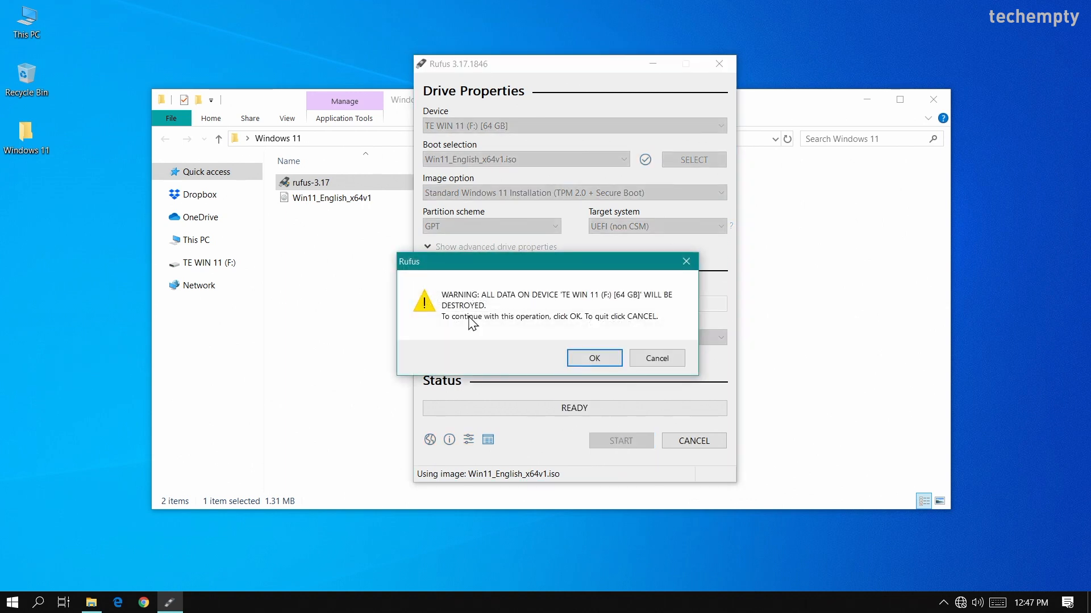
{"action": "mouse_move", "coordinate": [606, 329]}
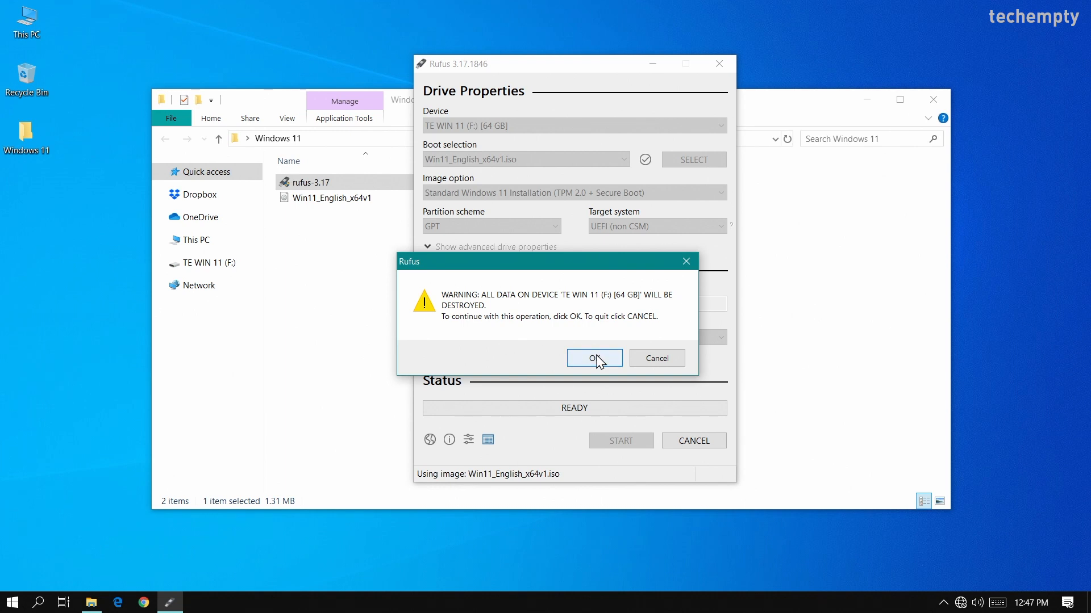
{"action": "left_click", "coordinate": [589, 358]}
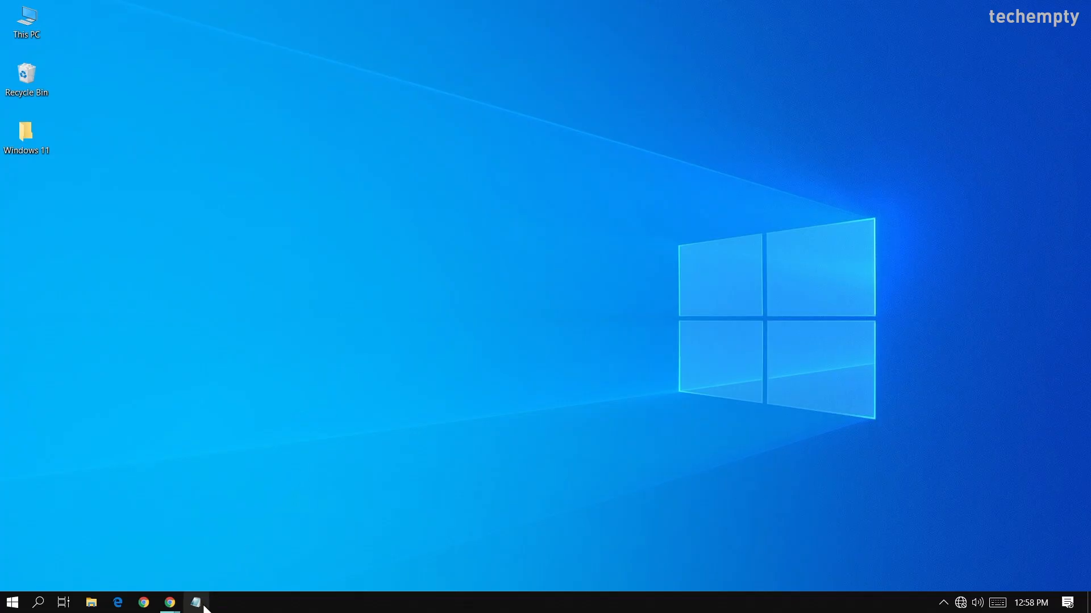
Step: Save the LabConfig bypass text as bypass.reg in Desktop\Windows 11 and close Notepad
{"action": "left_click", "coordinate": [197, 602]}
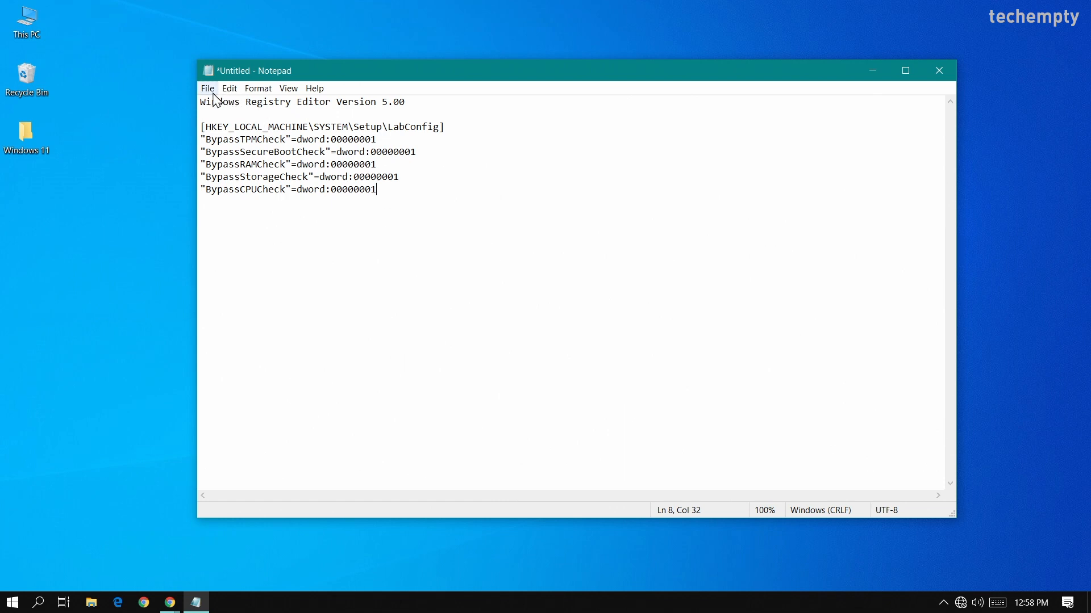
{"action": "left_click", "coordinate": [206, 88]}
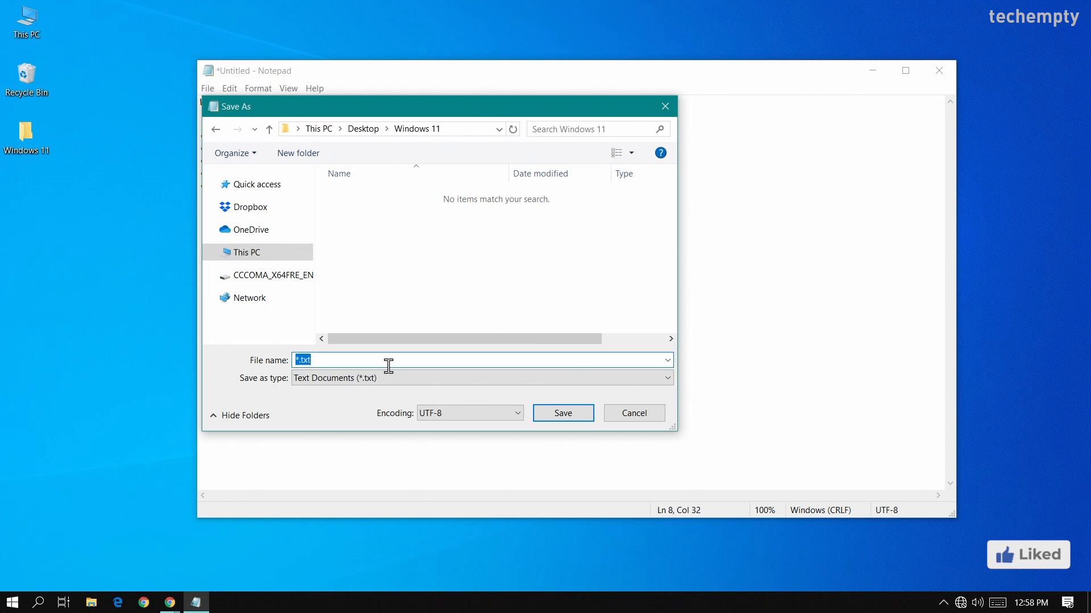
{"action": "type", "text": "bypass.reg"}
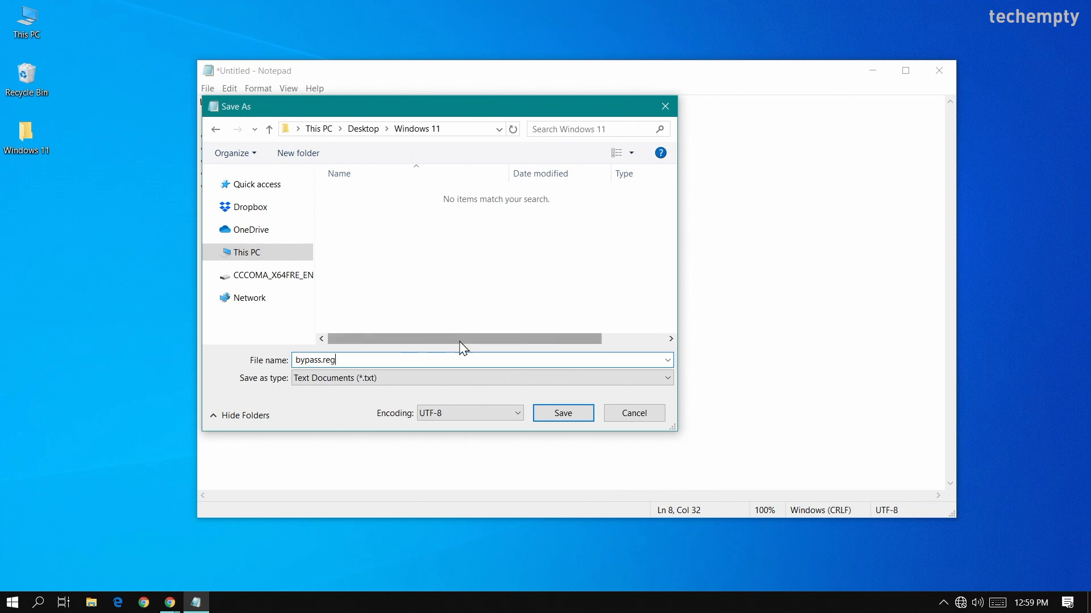
{"action": "left_click", "coordinate": [562, 412]}
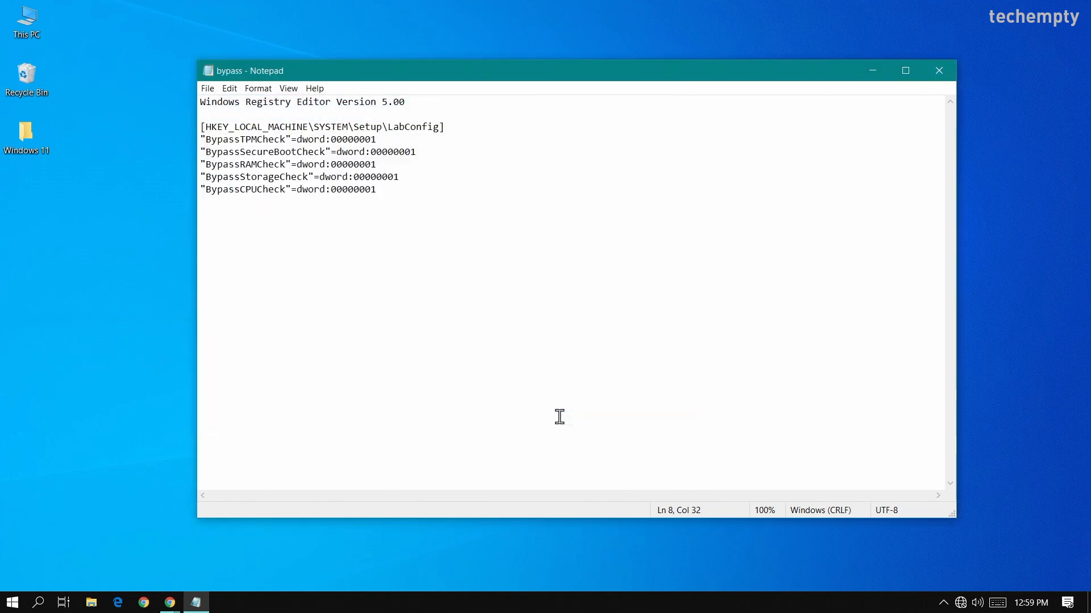
{"action": "left_click", "coordinate": [938, 70]}
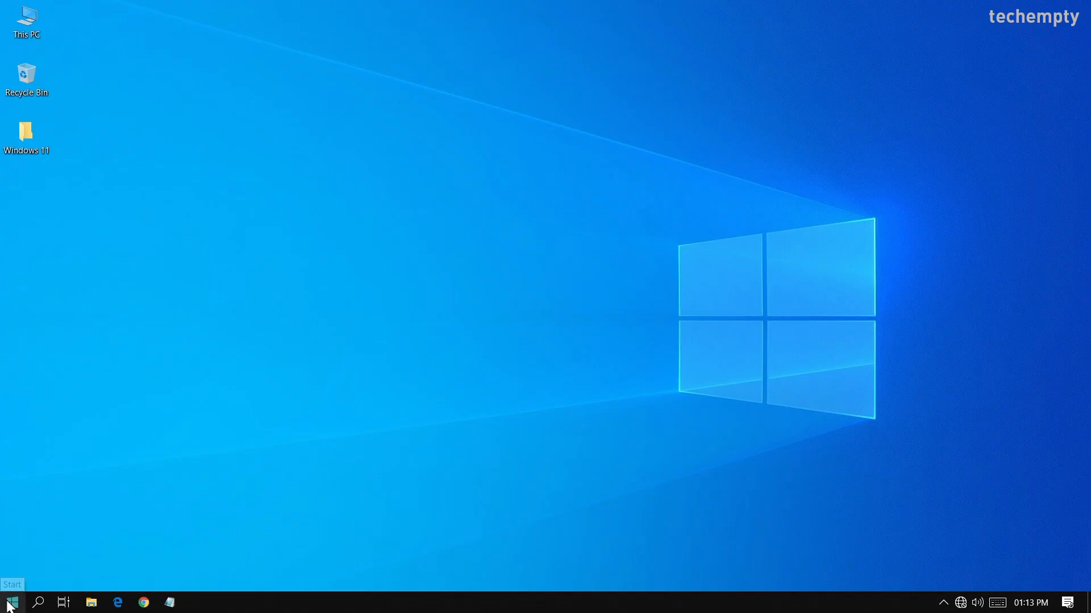
Step: Restart the PC into the ASUS UEFI BIOS and show the Boot settings
{"action": "left_click", "coordinate": [11, 602]}
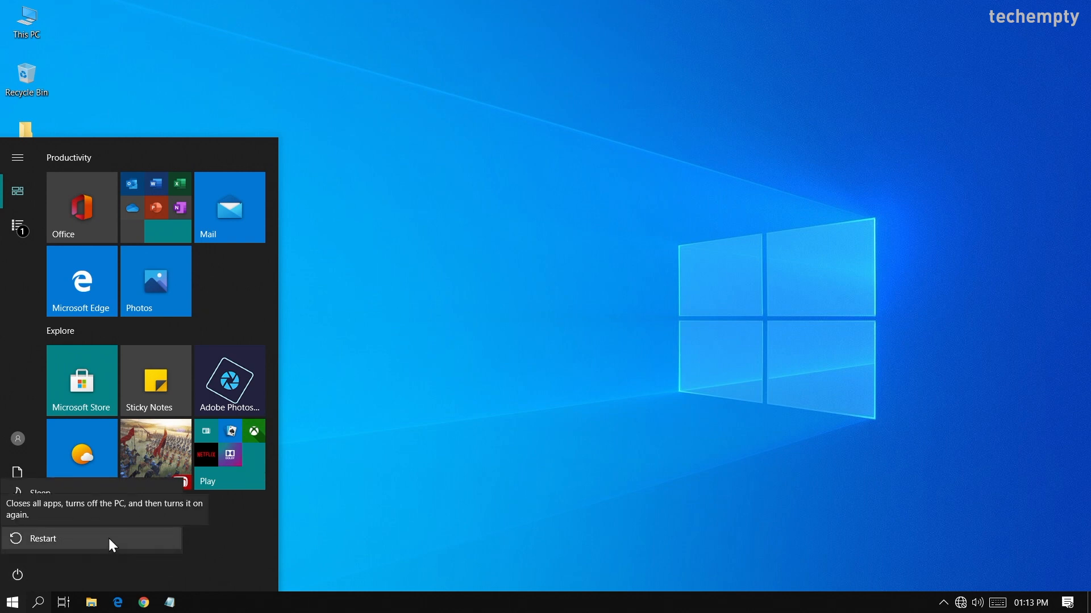
{"action": "left_click", "coordinate": [44, 539]}
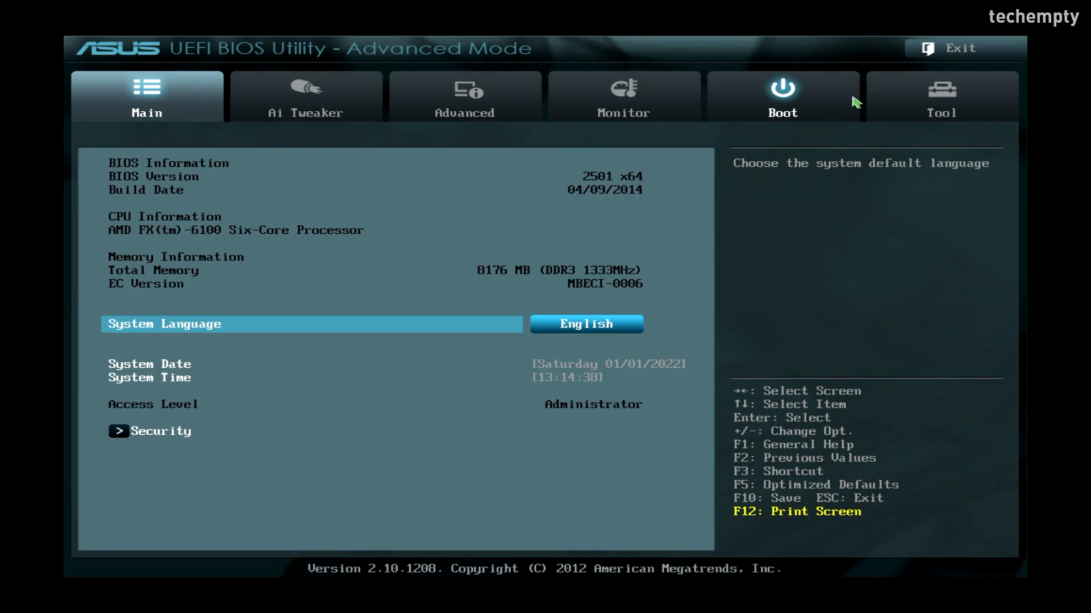
{"action": "left_click", "coordinate": [781, 96]}
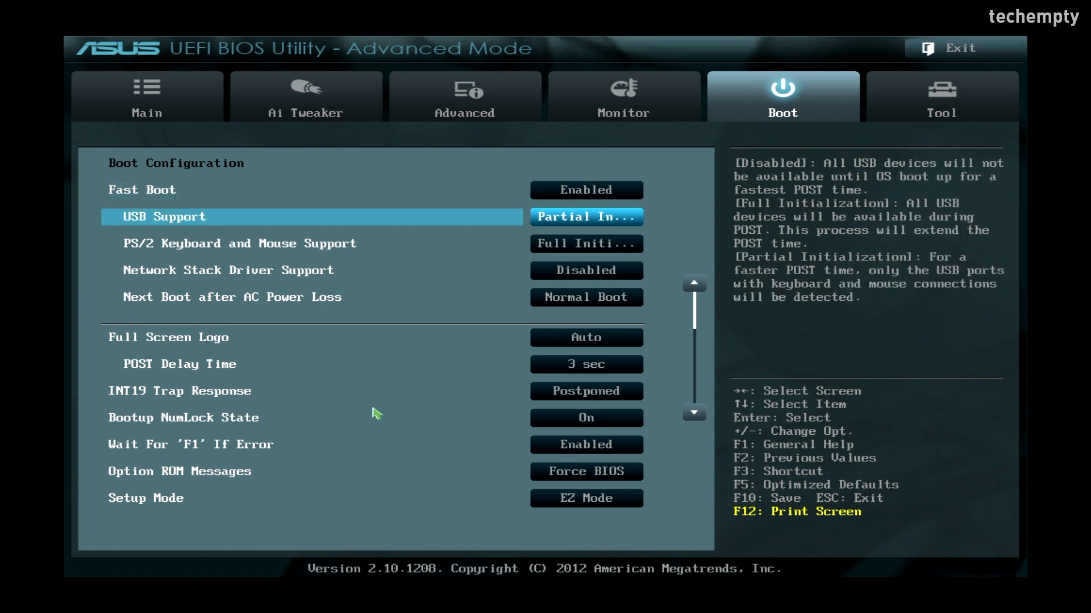
{"action": "scroll", "scroll_direction": "down", "scroll_amount": 3}
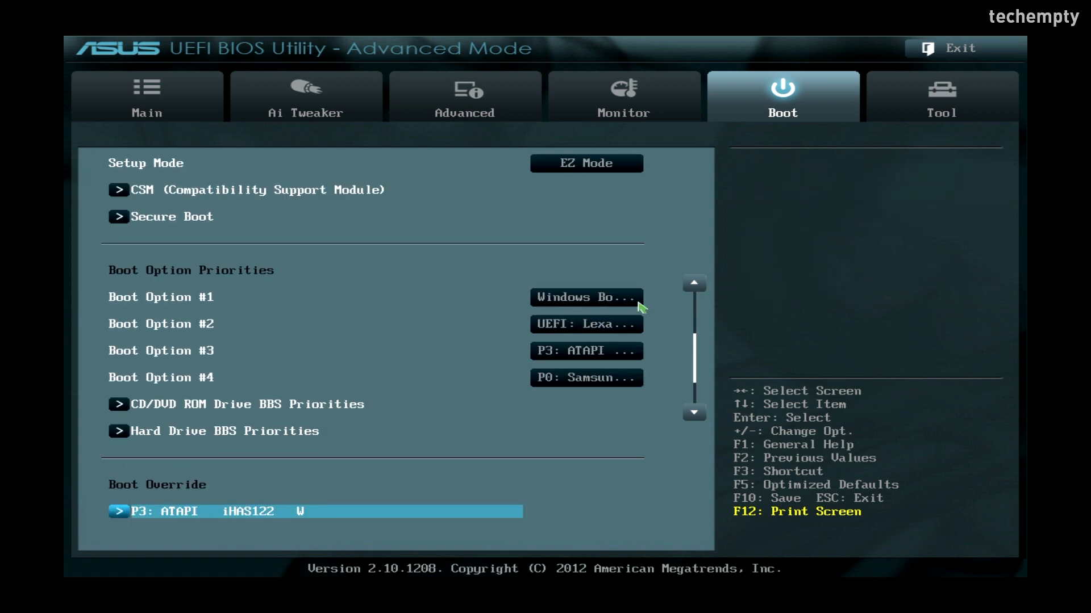
Step: Set Boot Option #1 to UEFI: Lexar and save the configuration with a reset
{"action": "left_click", "coordinate": [585, 296]}
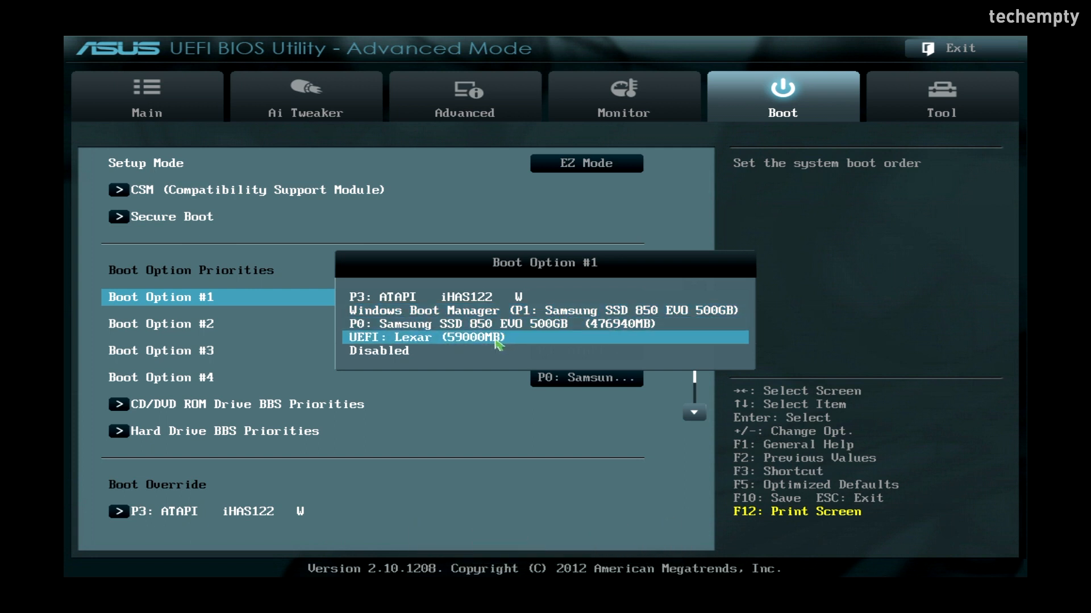
{"action": "left_click", "coordinate": [420, 338]}
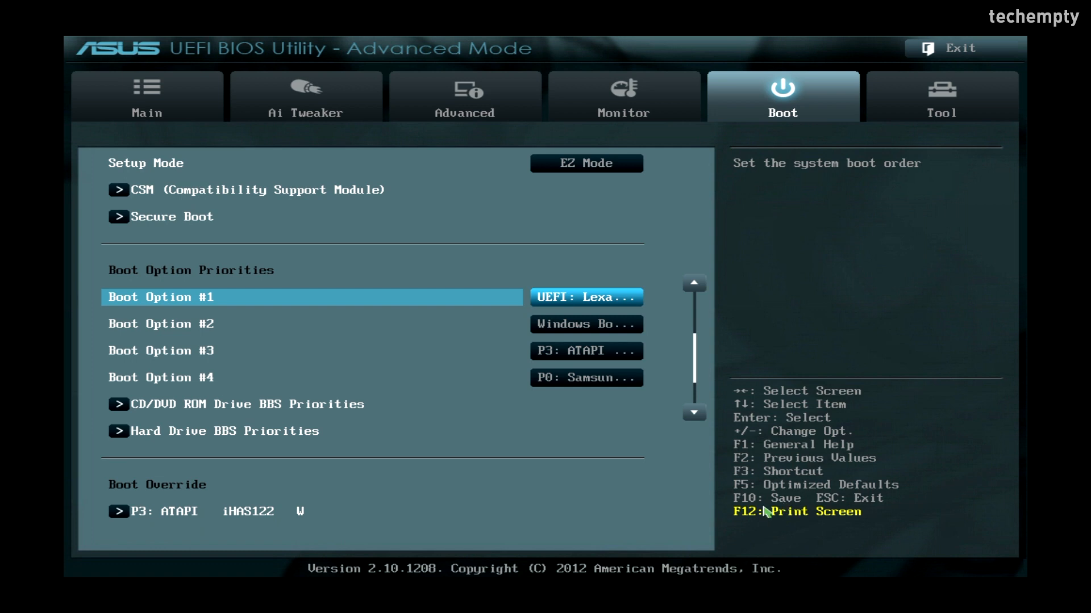
{"action": "mouse_move", "coordinate": [764, 513]}
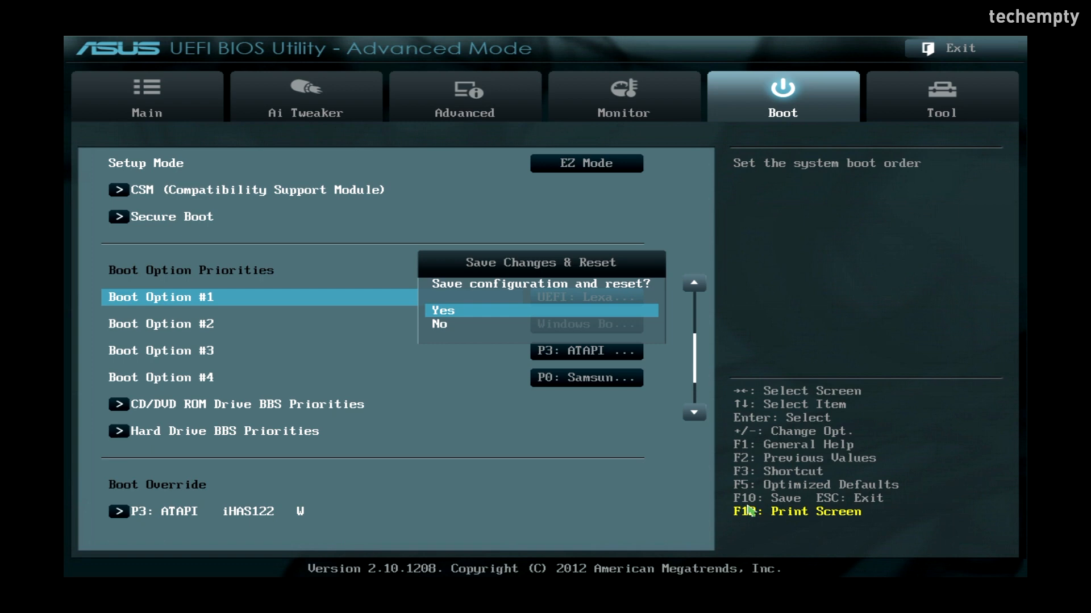
{"action": "left_click", "coordinate": [442, 311]}
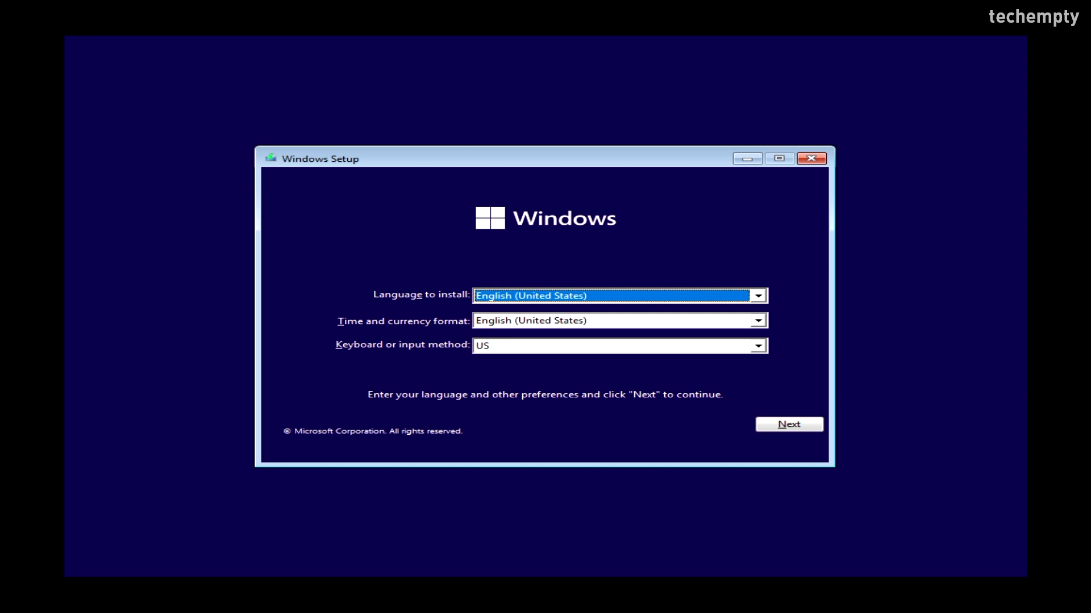
Step: Start Windows Setup with default language settings and skip the product key
{"action": "left_click", "coordinate": [788, 424]}
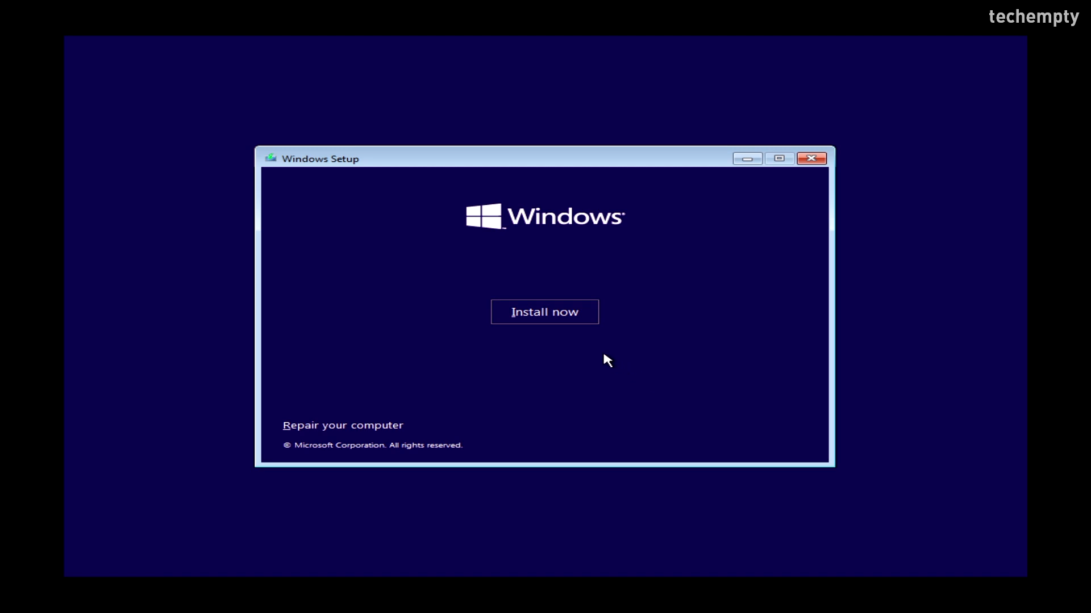
{"action": "left_click", "coordinate": [544, 311]}
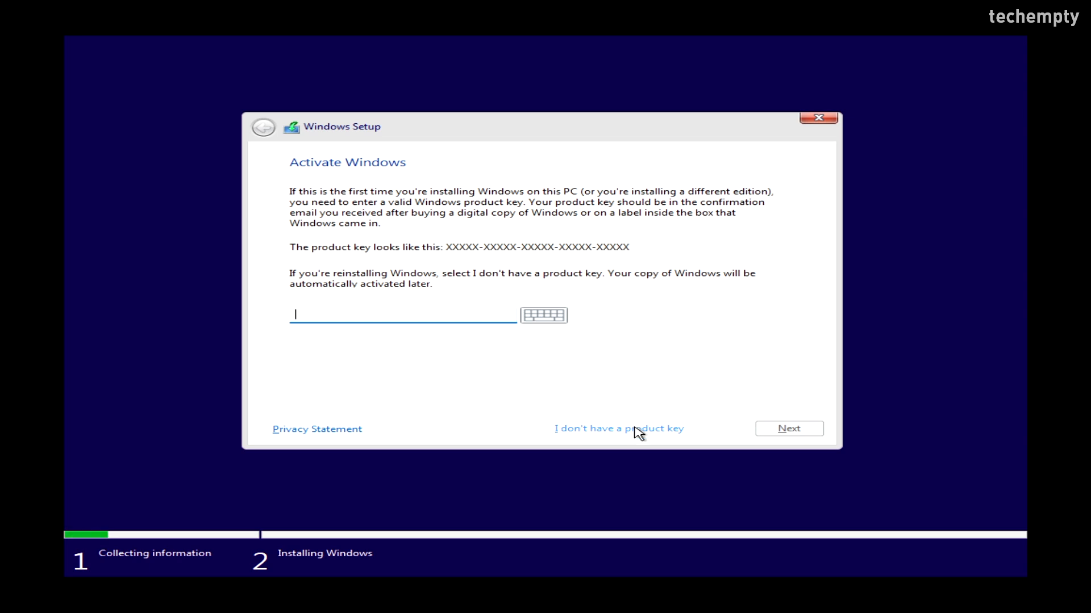
{"action": "left_click", "coordinate": [618, 429]}
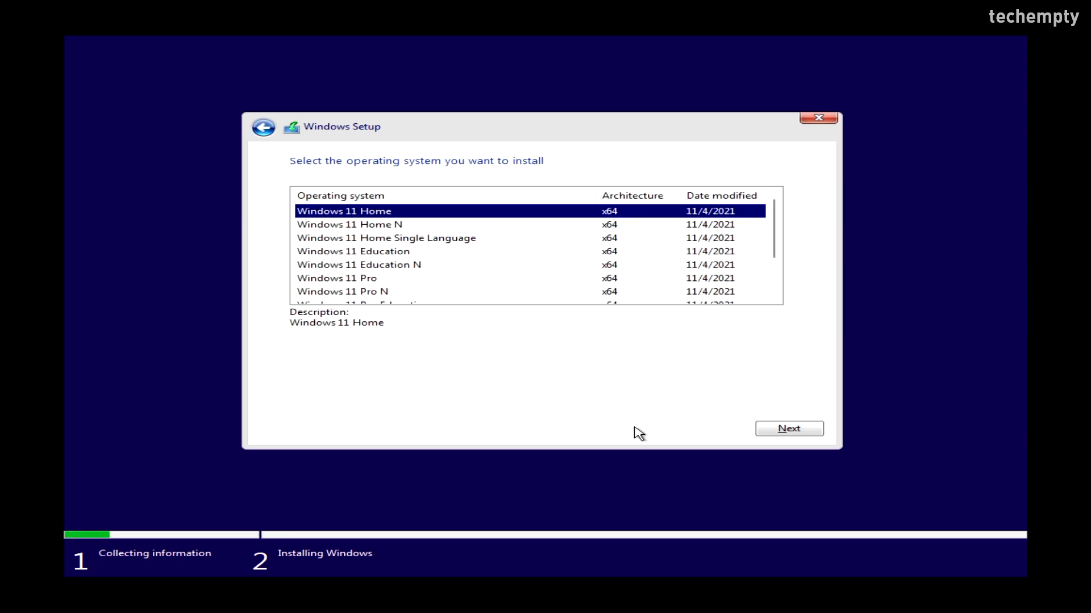
{"action": "mouse_move", "coordinate": [541, 274]}
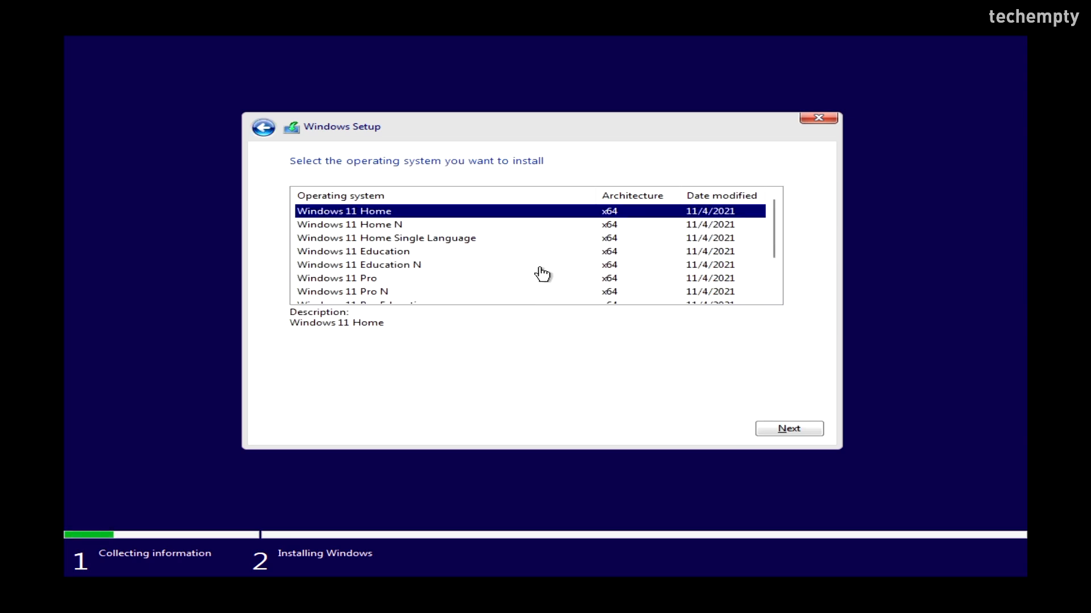
{"action": "mouse_move", "coordinate": [530, 285]}
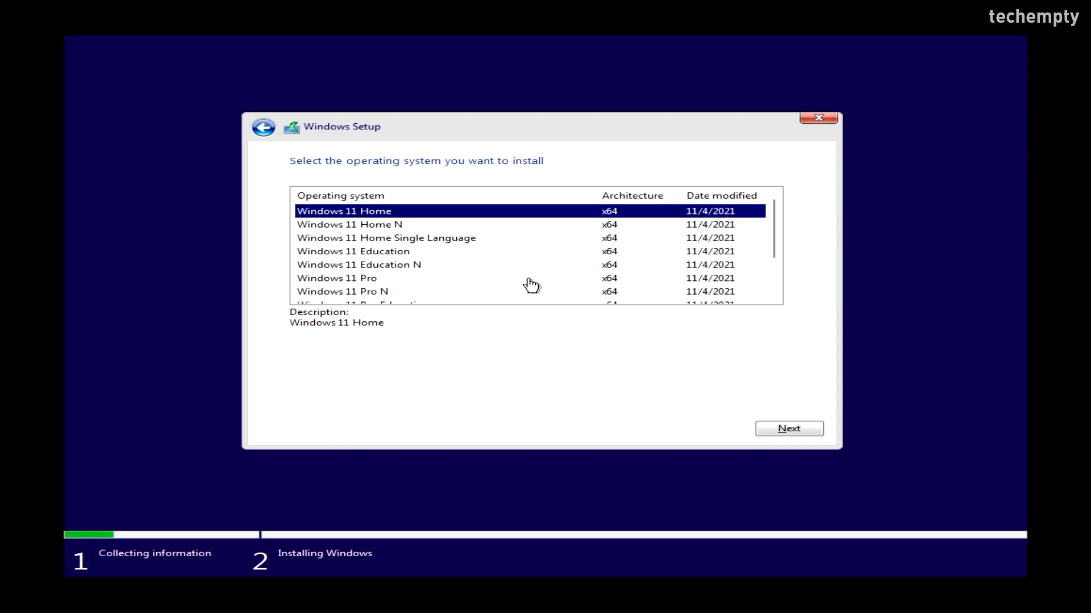
Step: Choose Windows 11 Pro as the edition, reaching the can't-run-Windows-11 block
{"action": "left_click", "coordinate": [336, 277]}
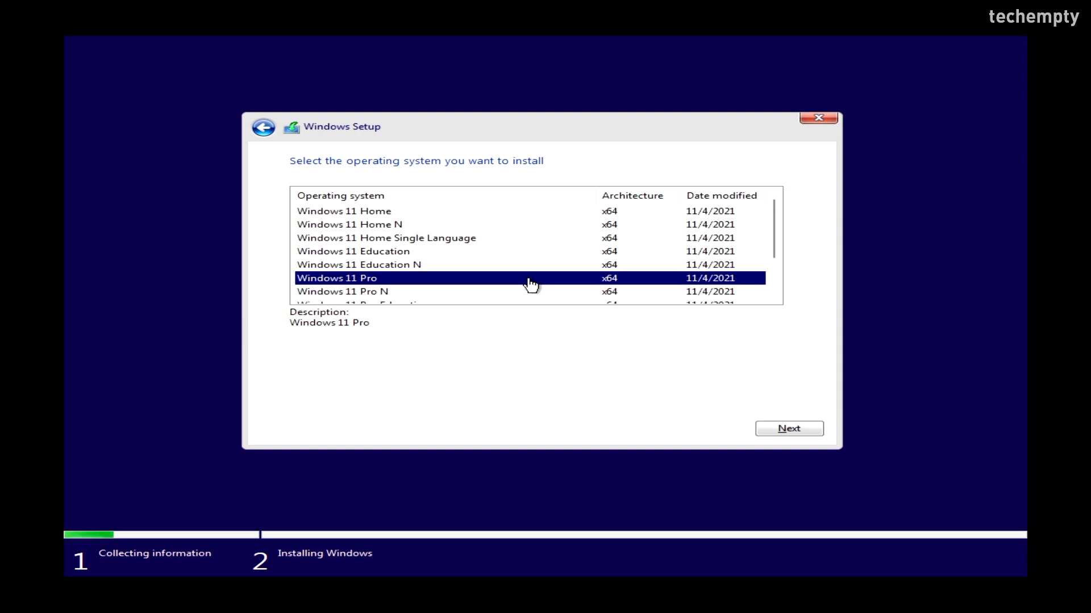
{"action": "mouse_move", "coordinate": [561, 285]}
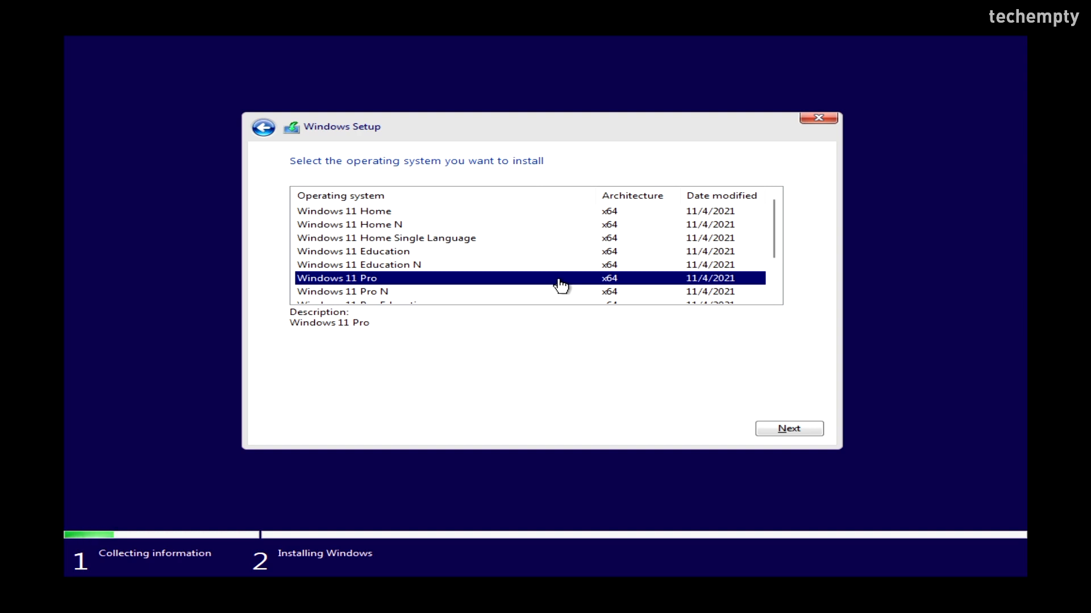
{"action": "left_click", "coordinate": [788, 429]}
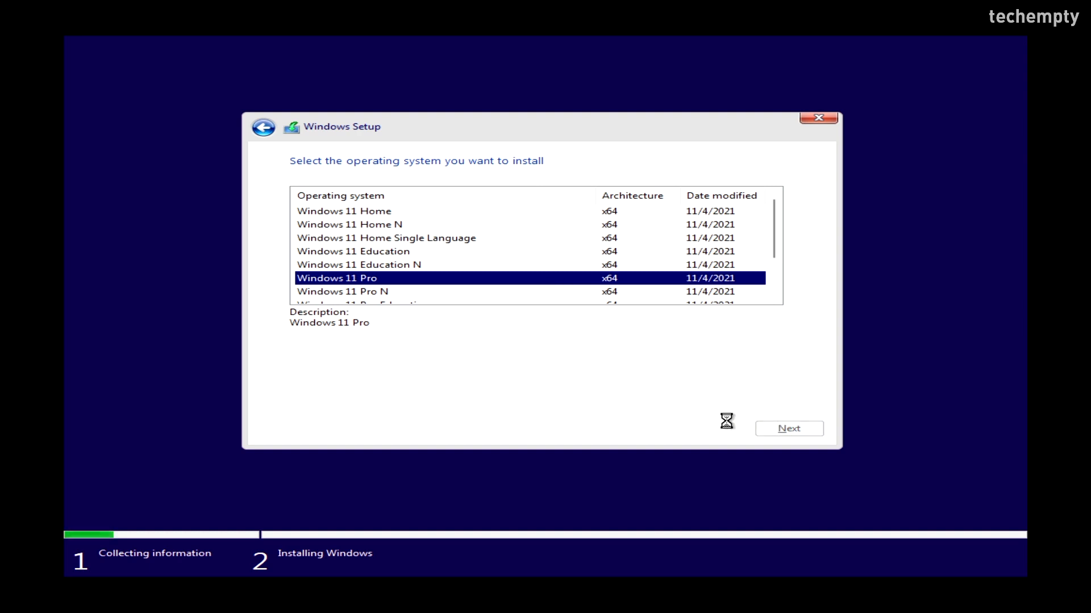
{"action": "left_click", "coordinate": [789, 429]}
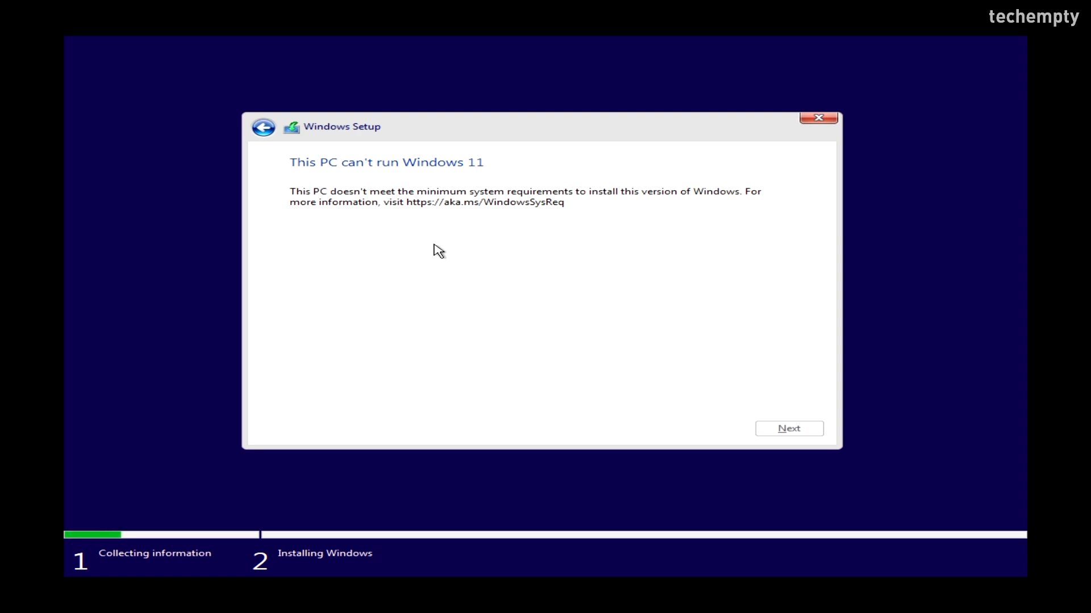
{"action": "mouse_move", "coordinate": [464, 176]}
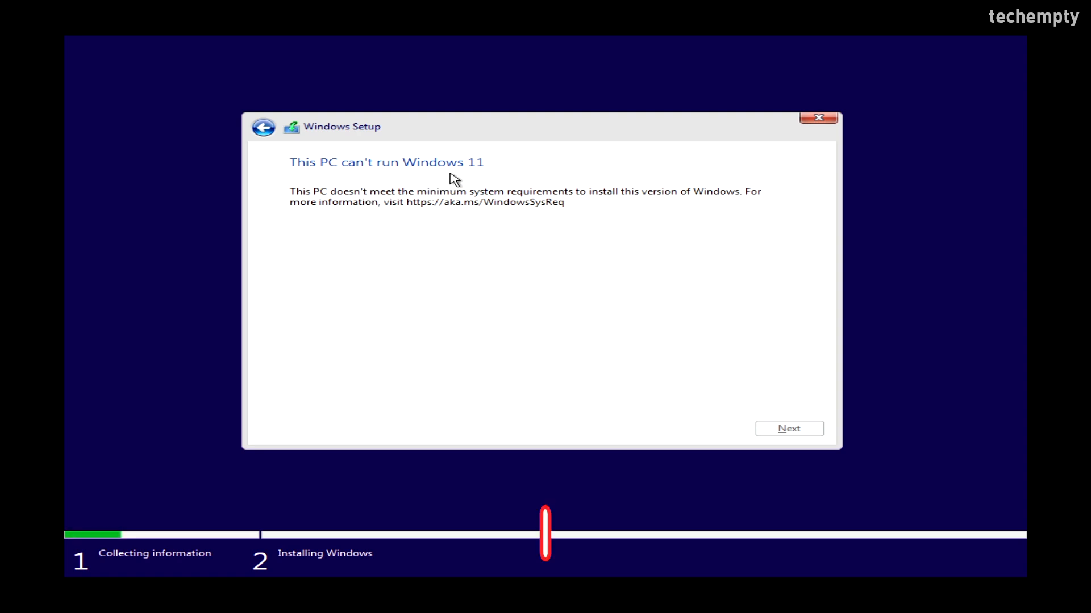
Step: Bring up a command prompt with Shift+F10 and launch regedit from it
{"action": "key", "text": "shift+F10"}
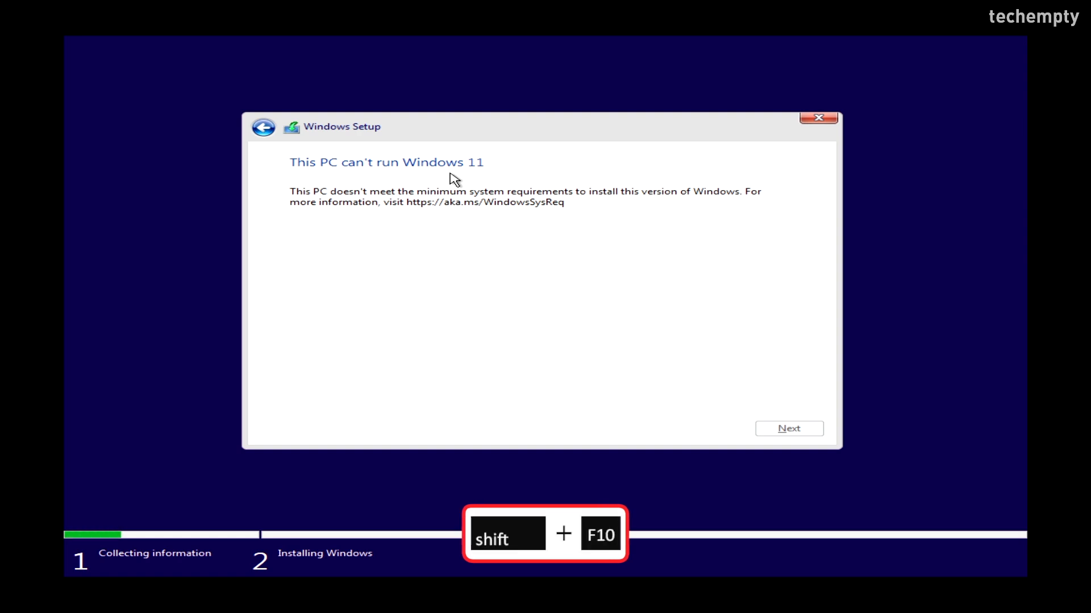
{"action": "key", "text": "shift+f10"}
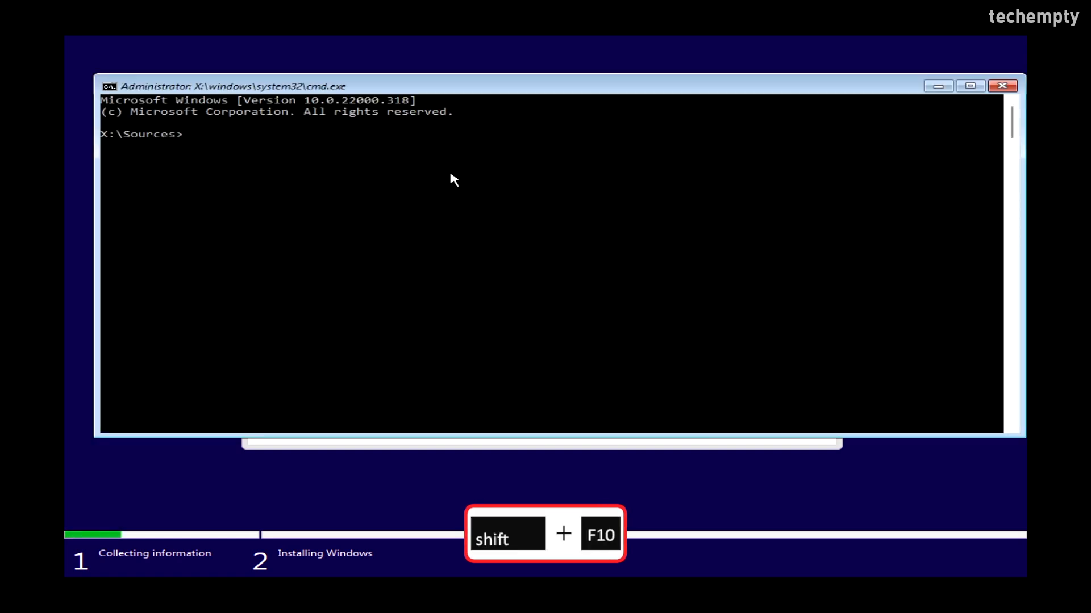
{"action": "type", "text": "regedit"}
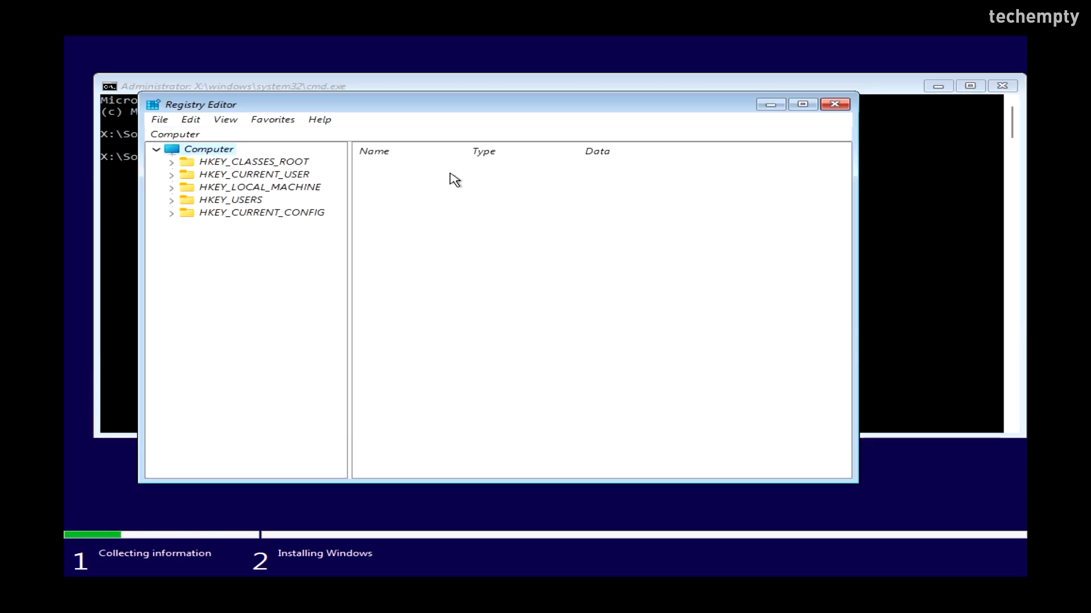
Step: Import bypass.reg into the registry, confirm success, and exit the command prompt
{"action": "left_click", "coordinate": [159, 119]}
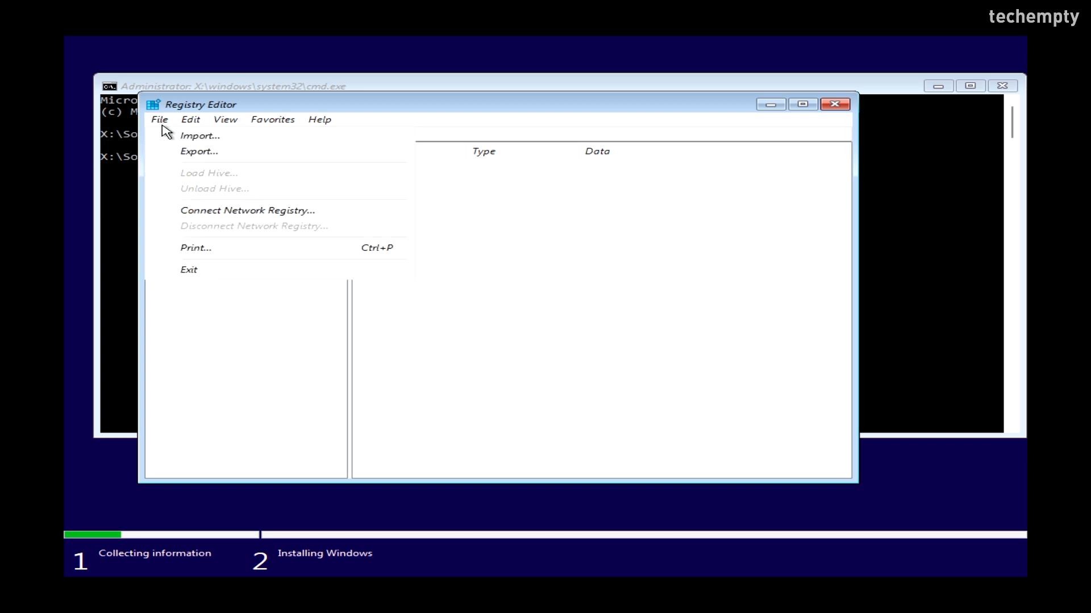
{"action": "mouse_move", "coordinate": [200, 135]}
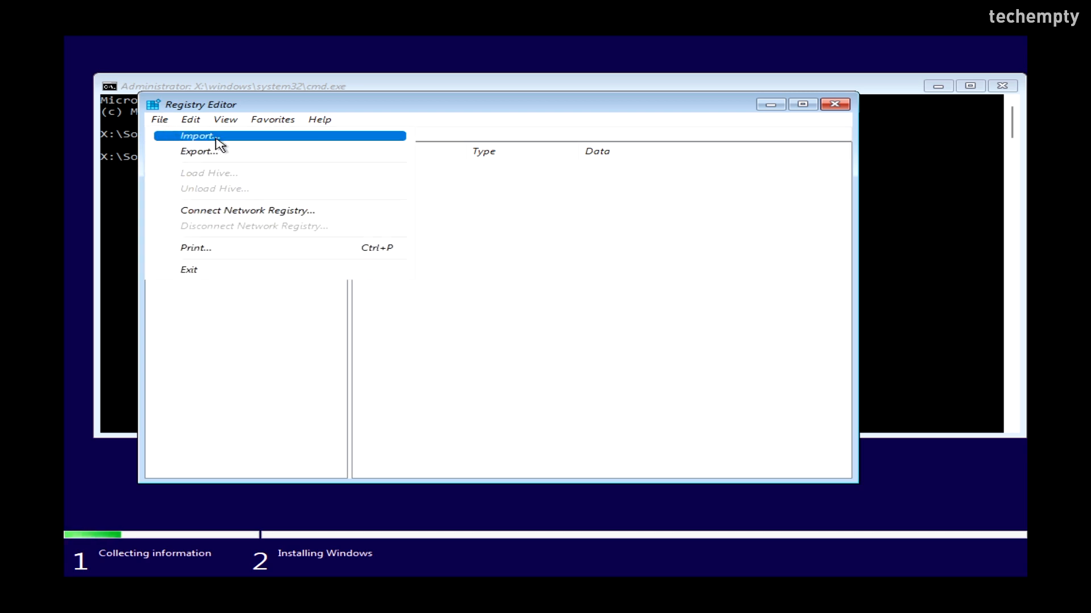
{"action": "left_click", "coordinate": [199, 135]}
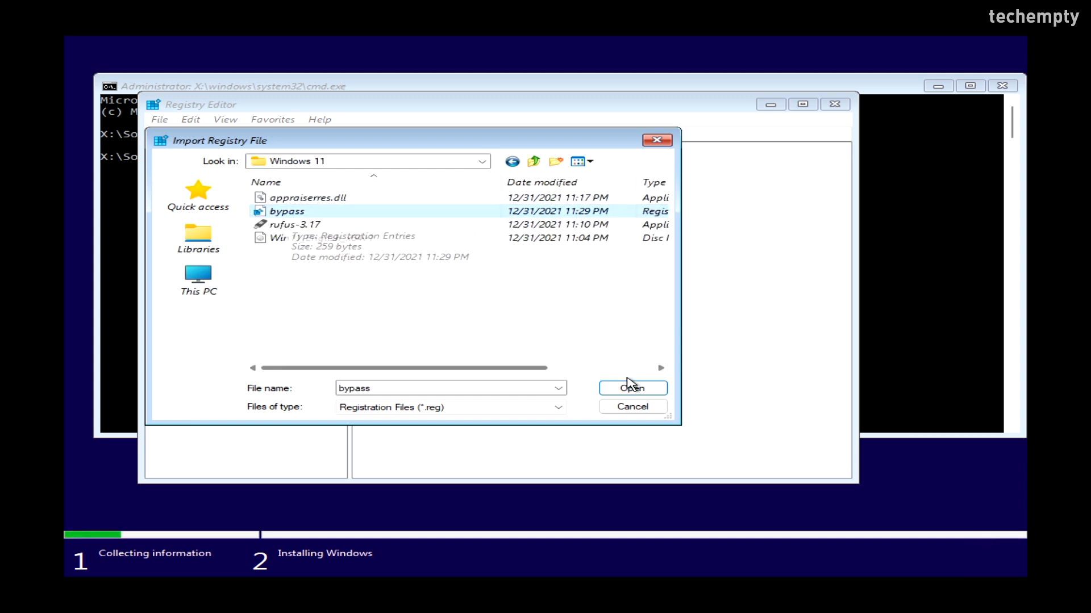
{"action": "left_click", "coordinate": [630, 388]}
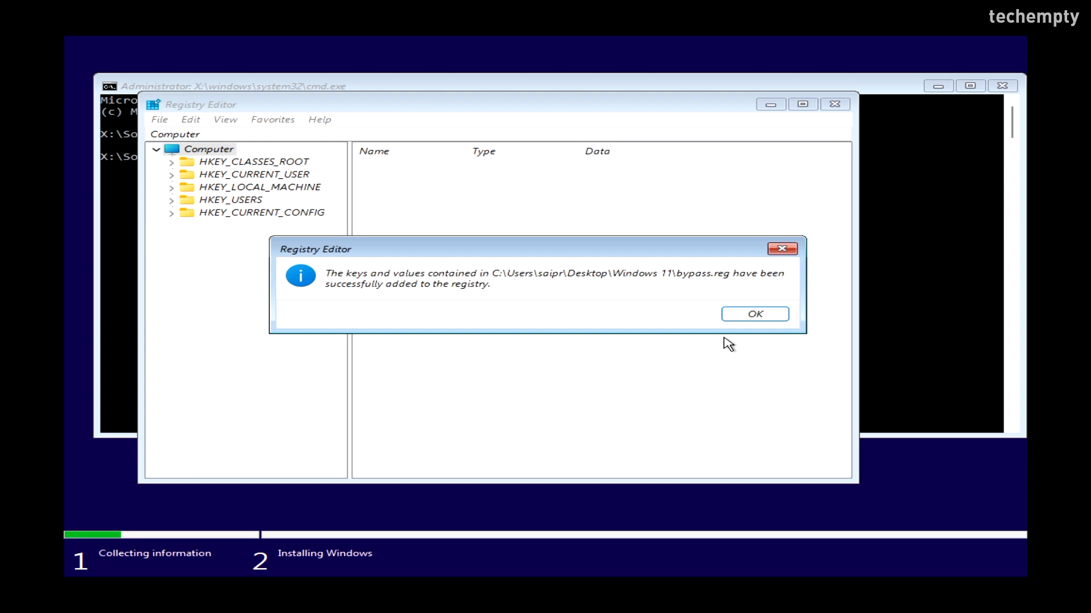
{"action": "left_click", "coordinate": [755, 313]}
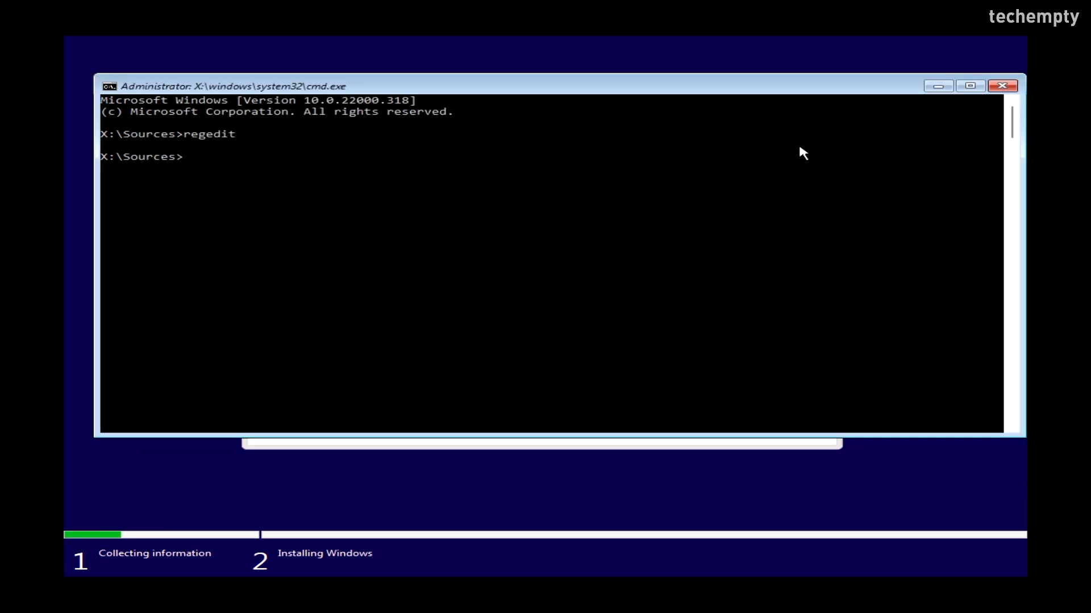
{"action": "type", "text": "exit"}
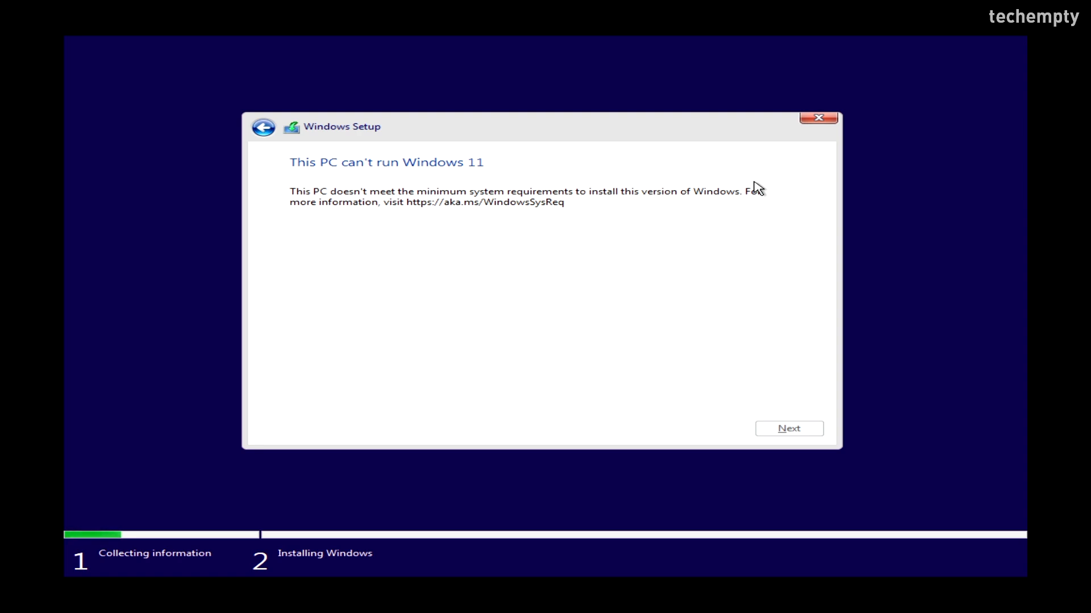
Step: Go back, reinstall with Windows 11 Pro and accept the license terms, reaching installation type
{"action": "left_click", "coordinate": [262, 126]}
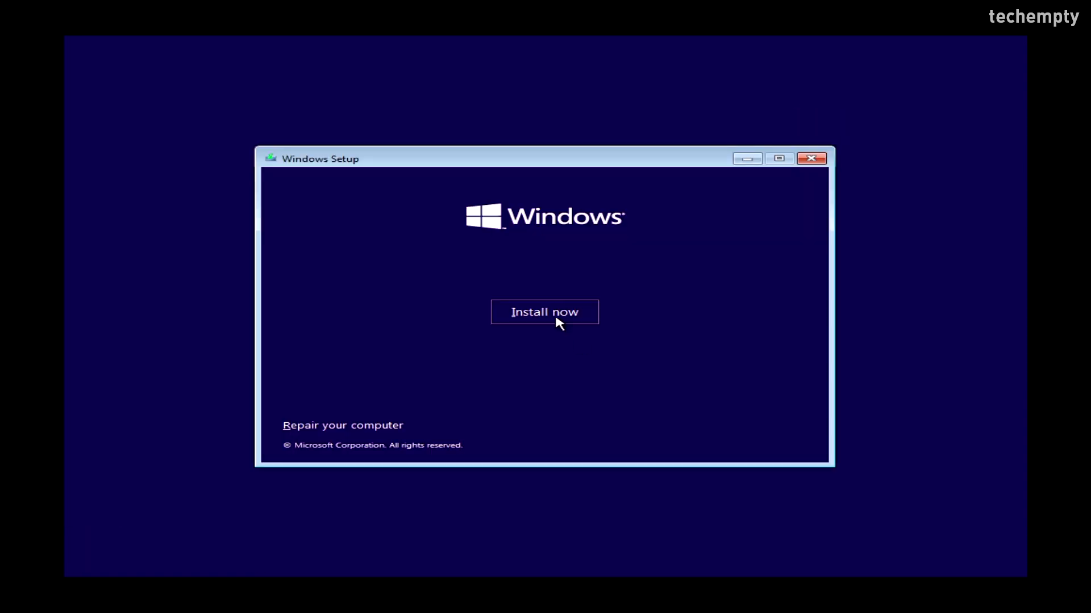
{"action": "left_click", "coordinate": [544, 312]}
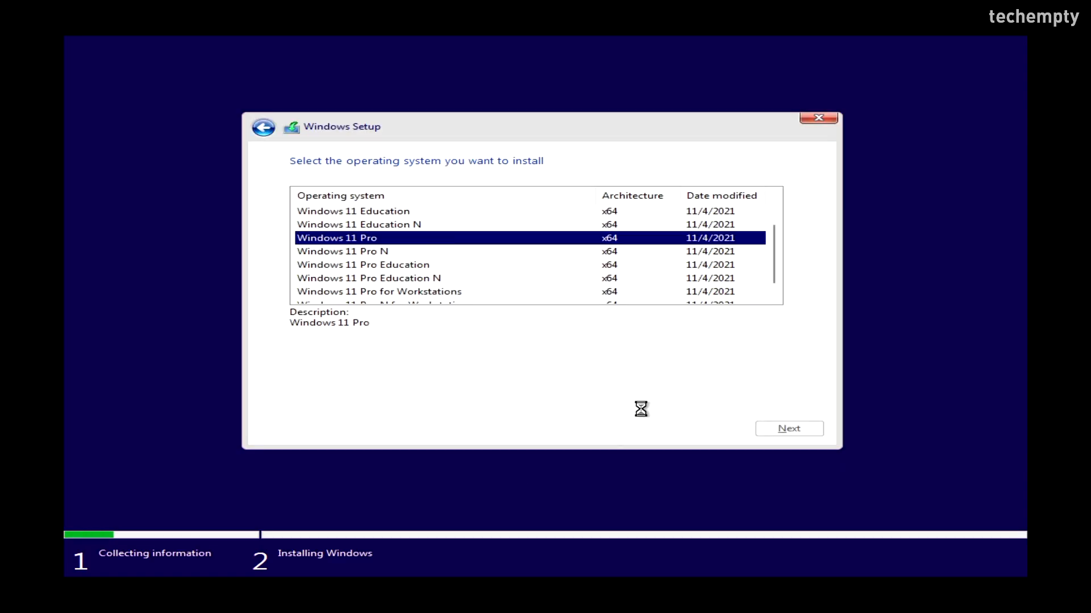
{"action": "left_click", "coordinate": [789, 428]}
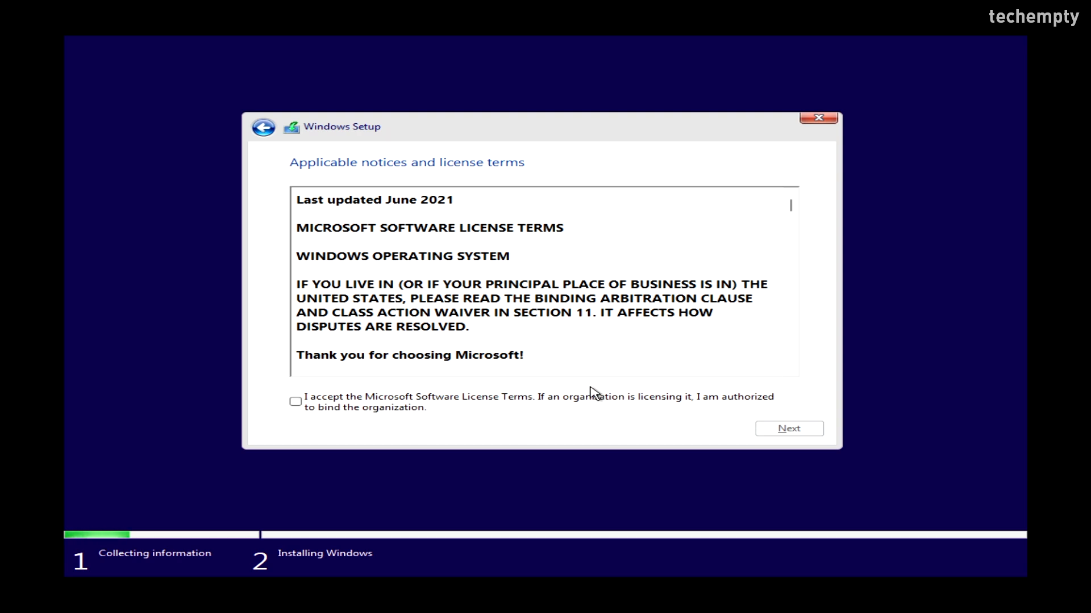
{"action": "left_click", "coordinate": [295, 401]}
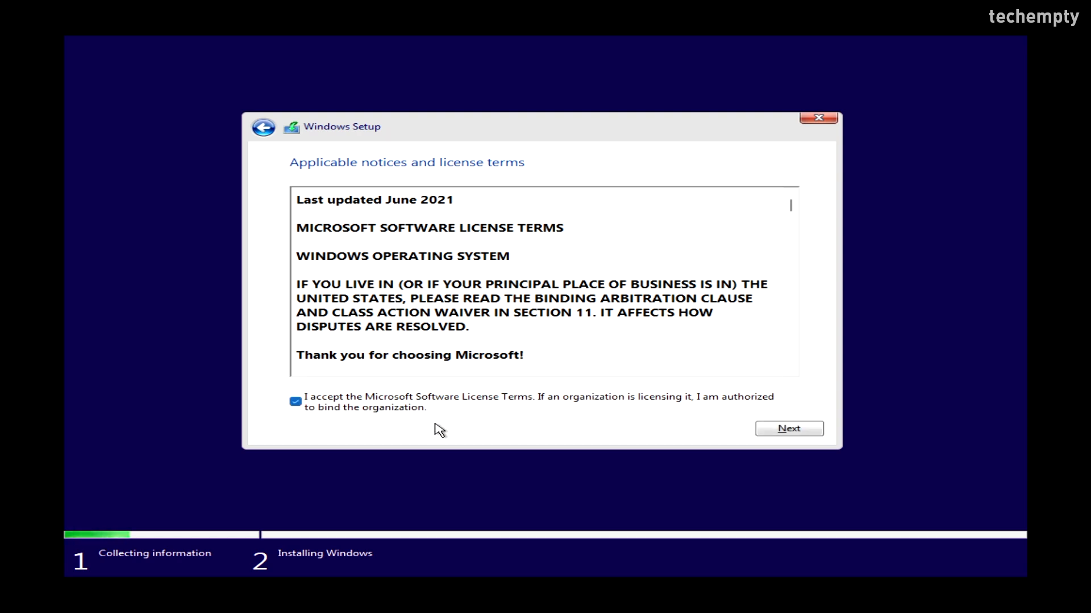
{"action": "left_click", "coordinate": [789, 428]}
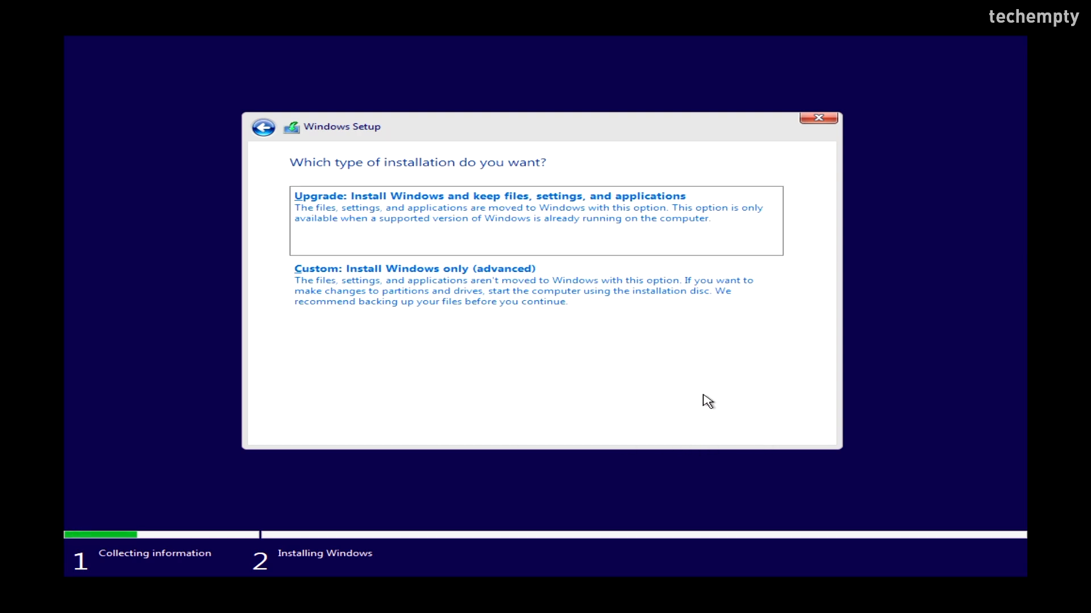
Step: Choose the custom Windows-only install and delete Drive 0's Partition 4 and Recovery partition
{"action": "left_click", "coordinate": [413, 268]}
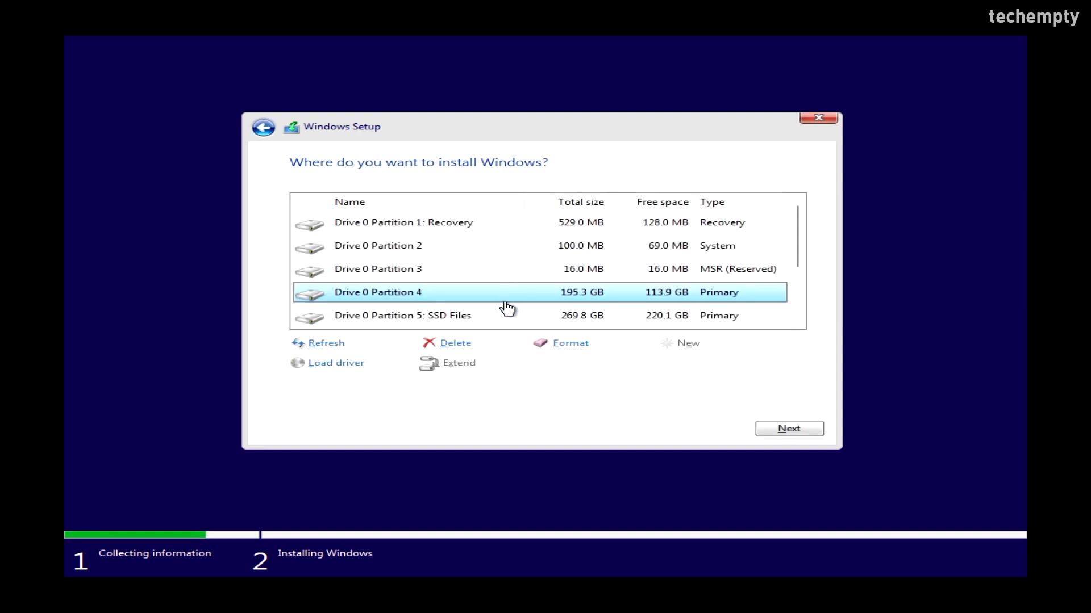
{"action": "mouse_move", "coordinate": [456, 343]}
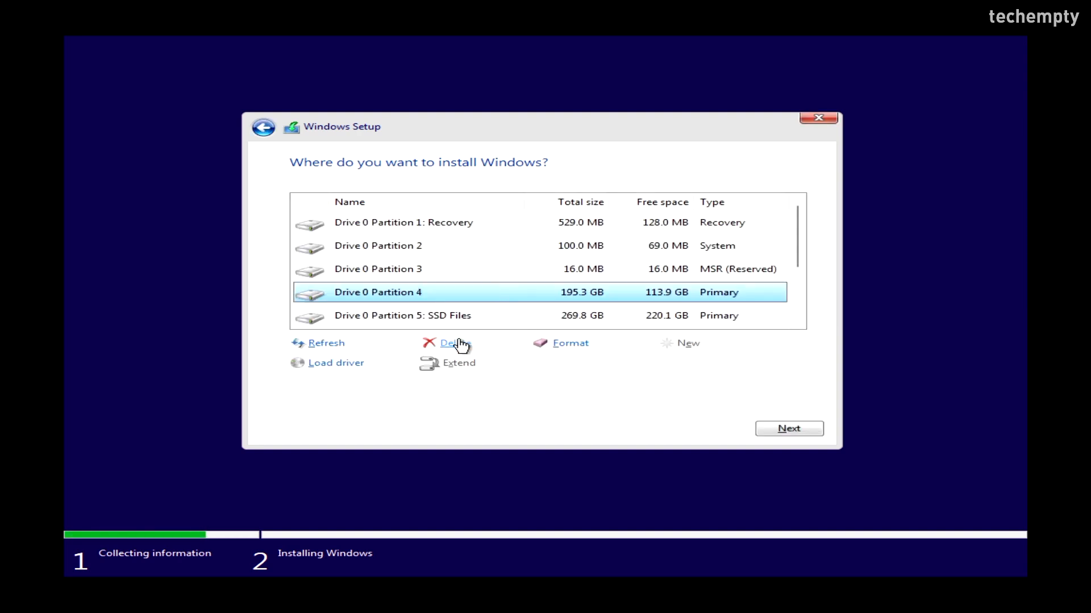
{"action": "left_click", "coordinate": [457, 343]}
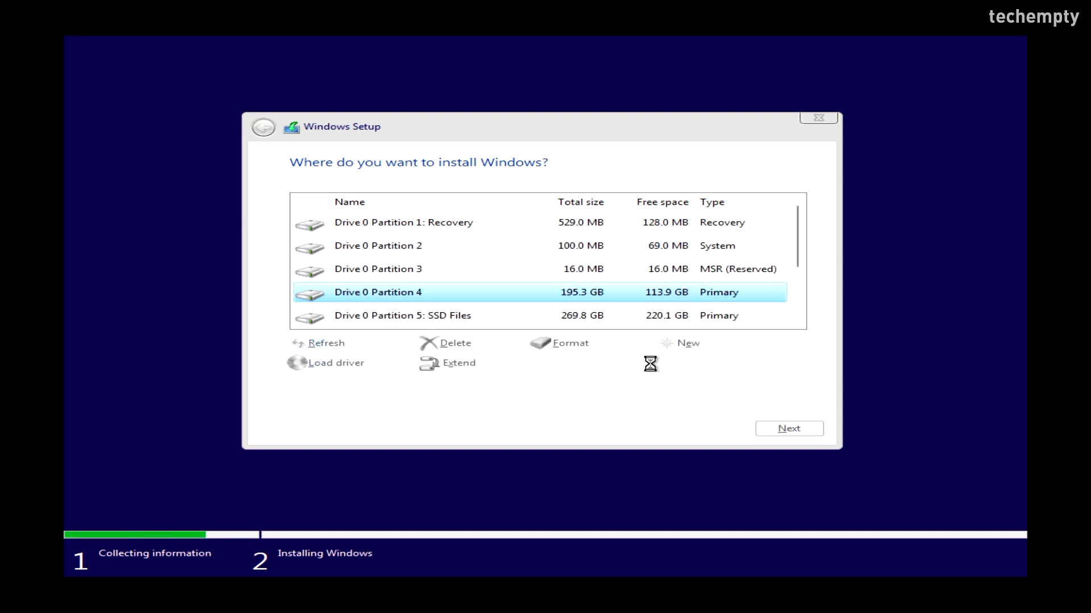
{"action": "left_click", "coordinate": [451, 343]}
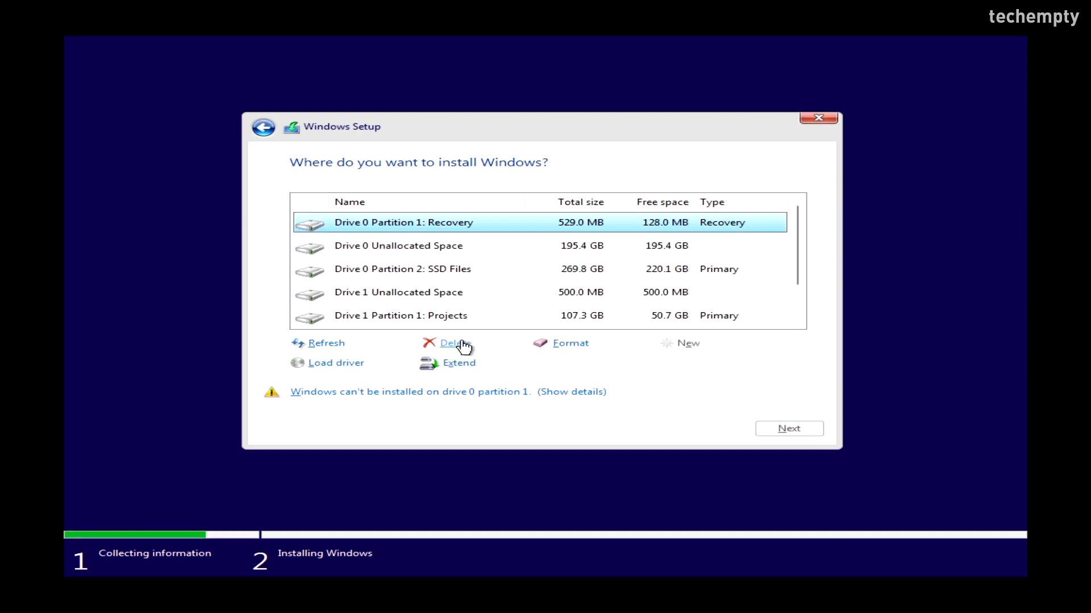
{"action": "left_click", "coordinate": [456, 343]}
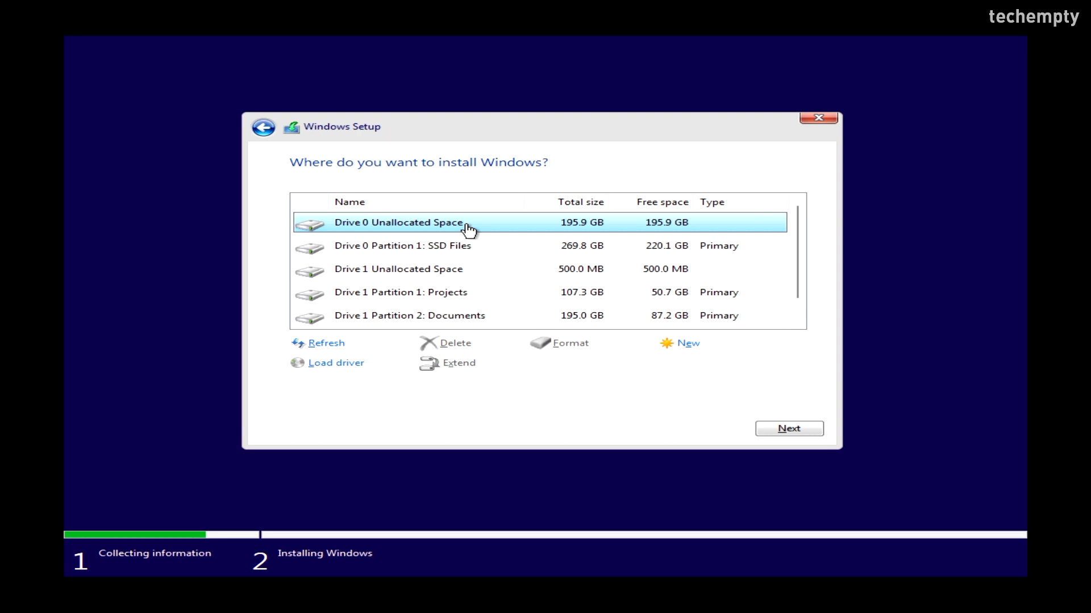
Step: Create a new partition in the unallocated space and start installing Windows on Drive 0 Partition 3
{"action": "left_click", "coordinate": [688, 343]}
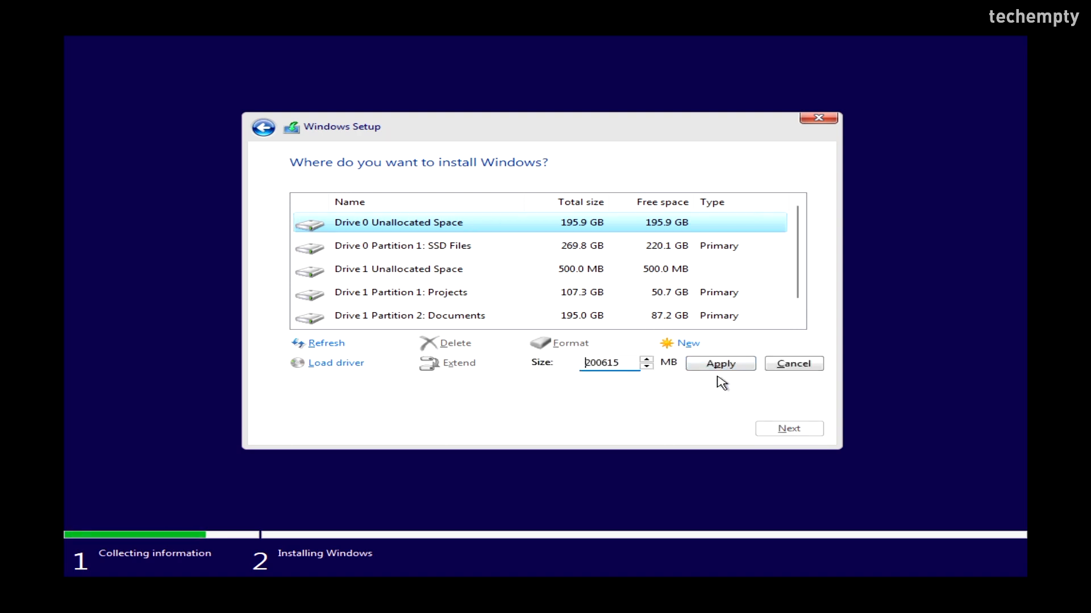
{"action": "left_click", "coordinate": [719, 363]}
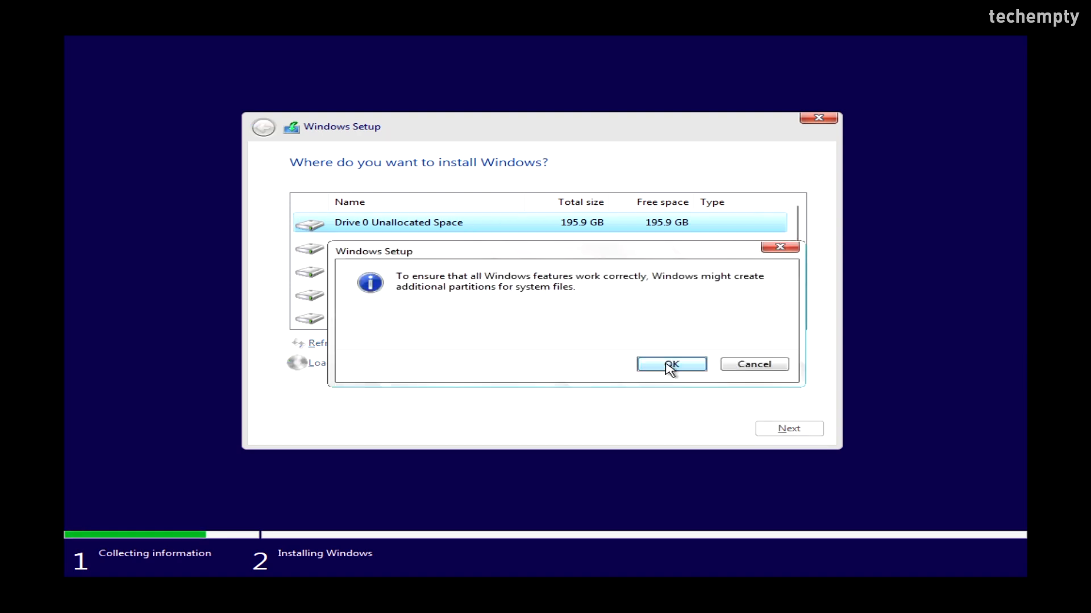
{"action": "left_click", "coordinate": [670, 363]}
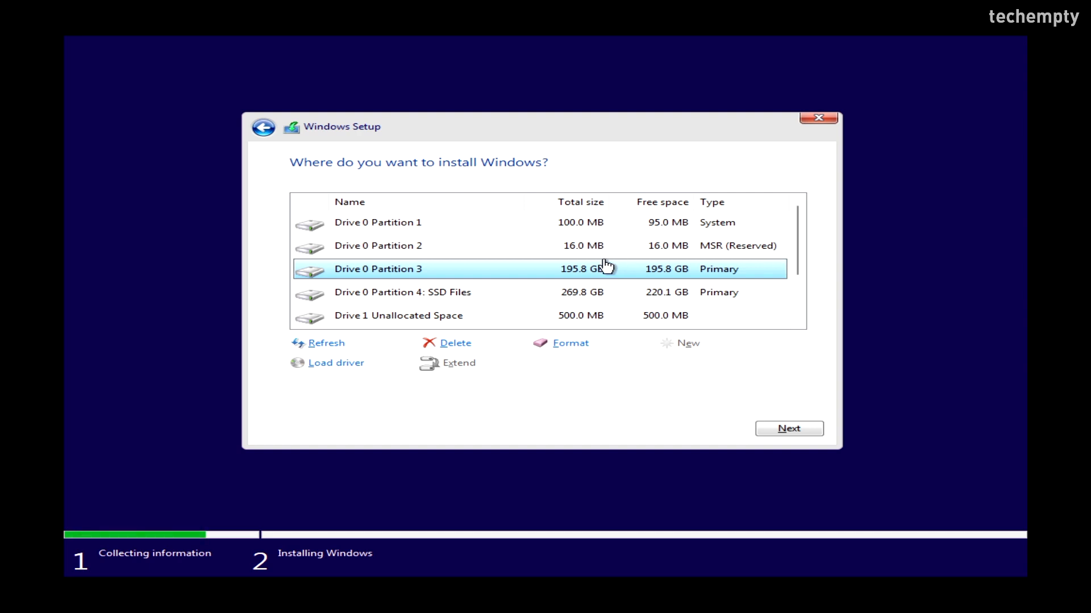
{"action": "mouse_move", "coordinate": [407, 272]}
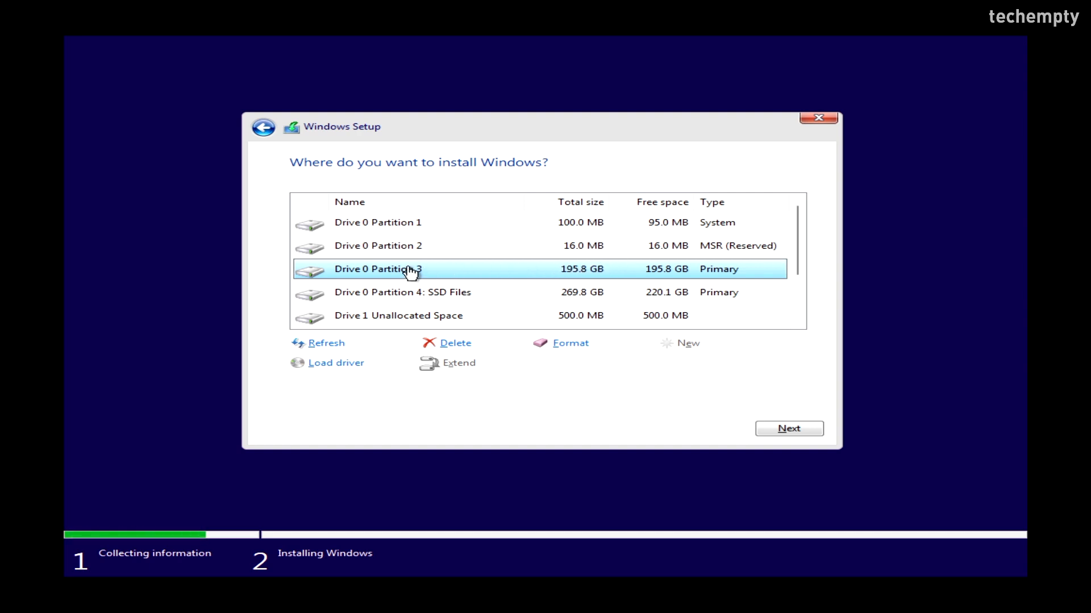
{"action": "mouse_move", "coordinate": [715, 282]}
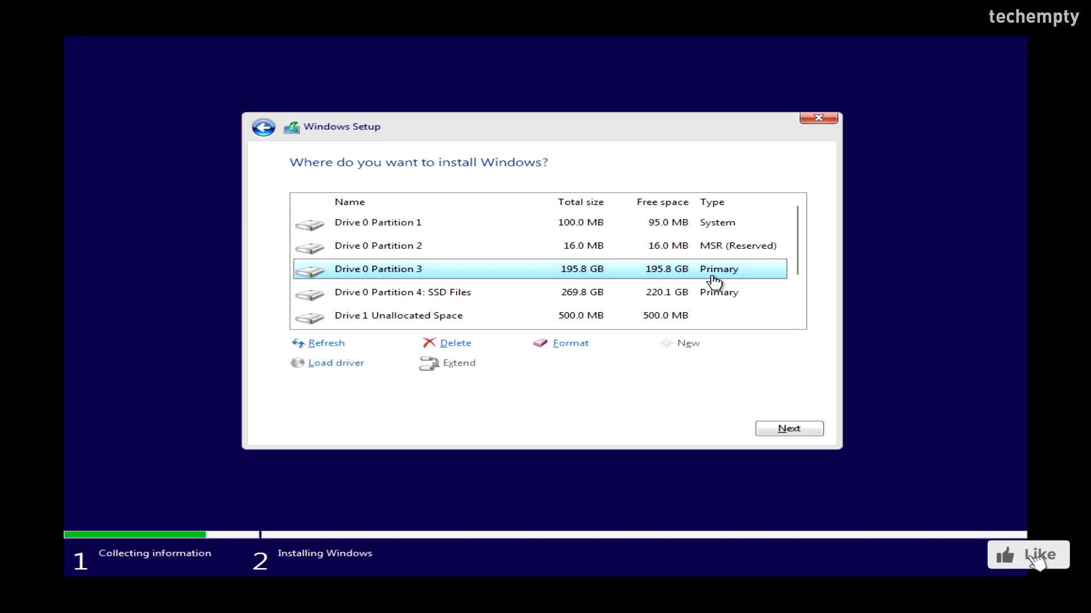
{"action": "left_click", "coordinate": [790, 428]}
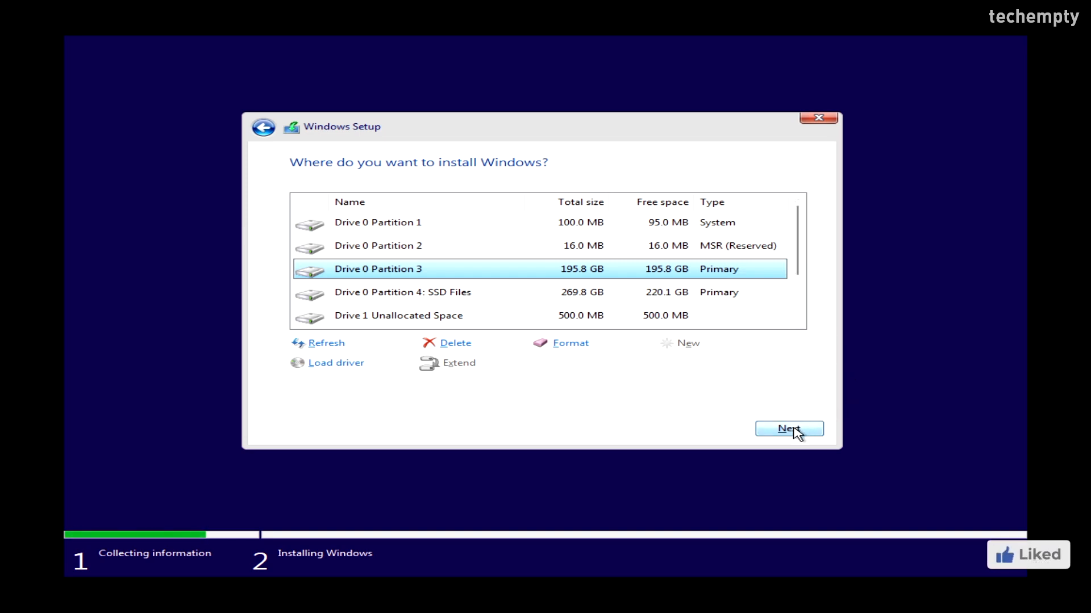
{"action": "left_click", "coordinate": [788, 430]}
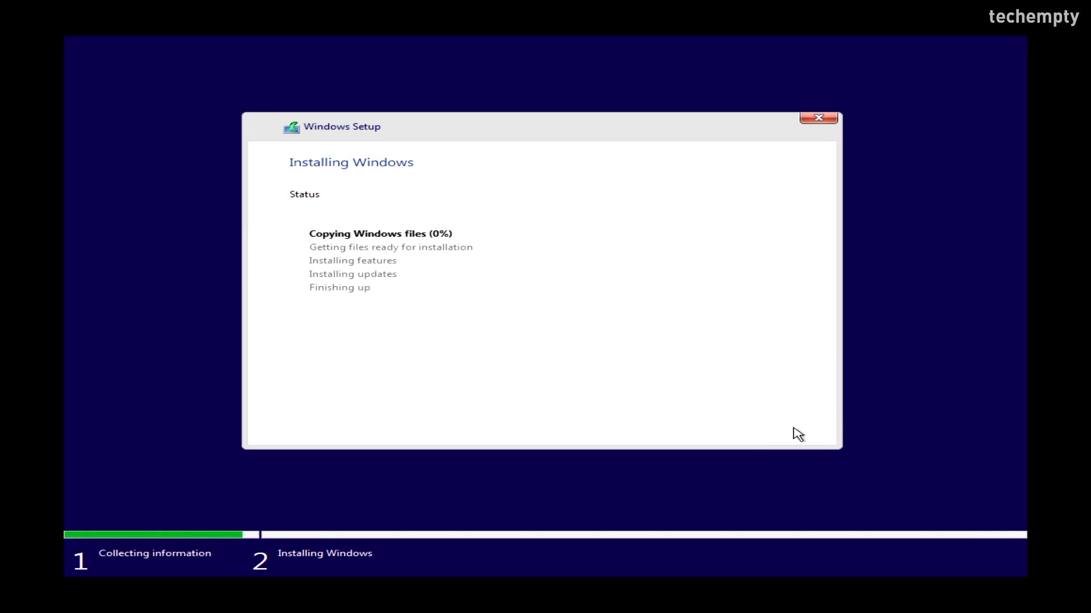
{"action": "mouse_move", "coordinate": [729, 373]}
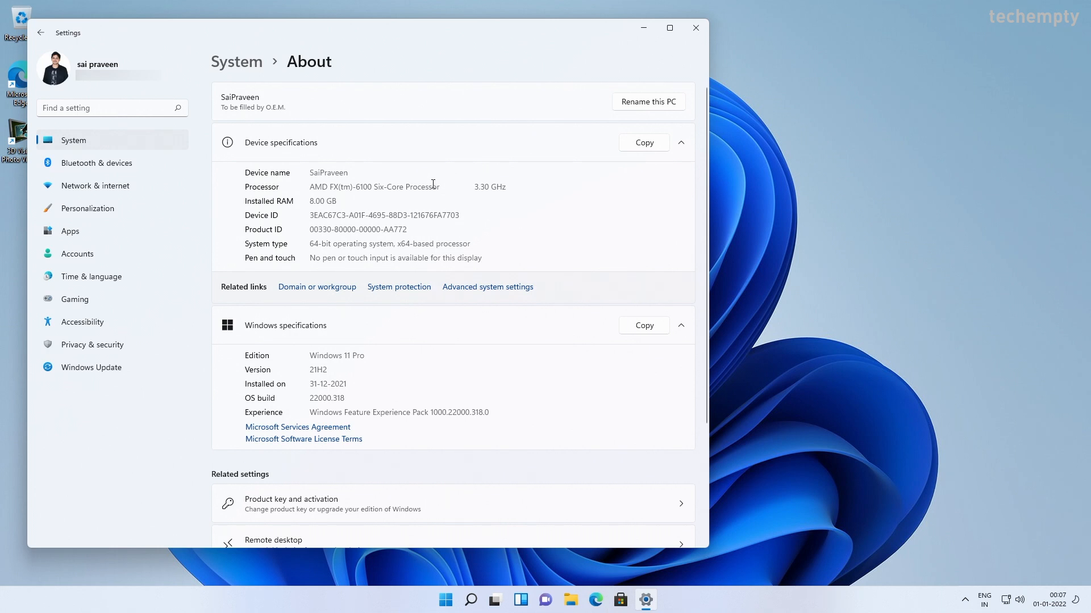
Step: Show the Activation page confirming Windows 11 Pro is active with a digital license
{"action": "left_click", "coordinate": [291, 504]}
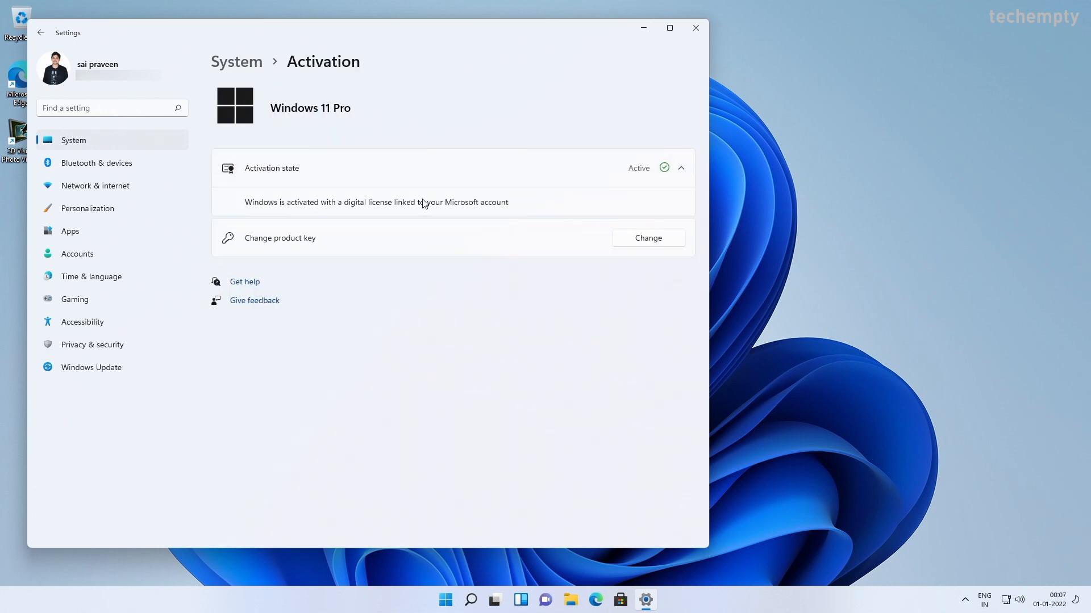
{"action": "mouse_move", "coordinate": [526, 207]}
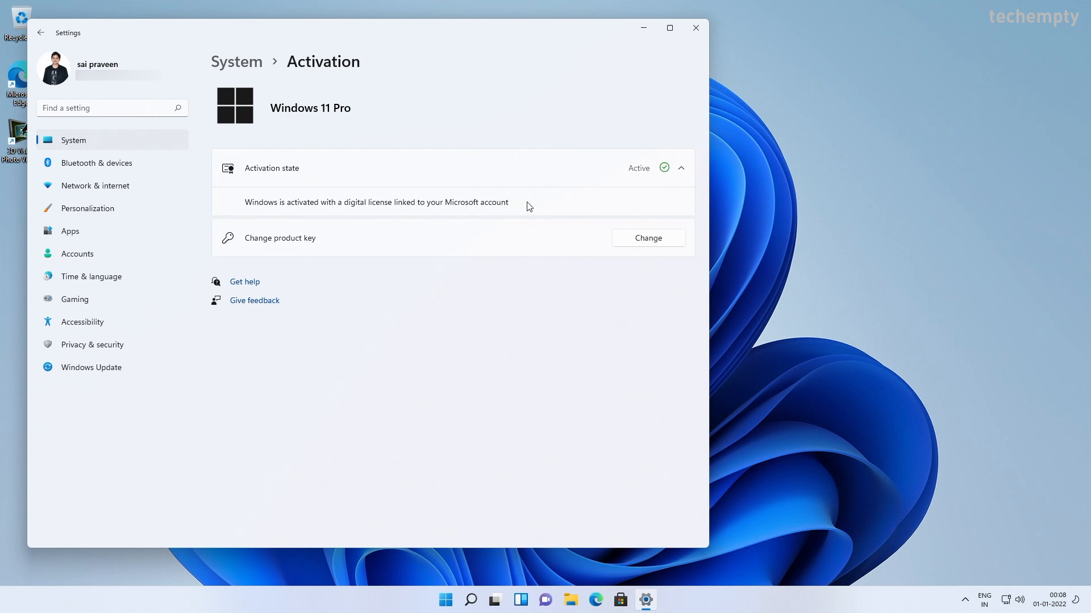
{"action": "mouse_move", "coordinate": [478, 245]}
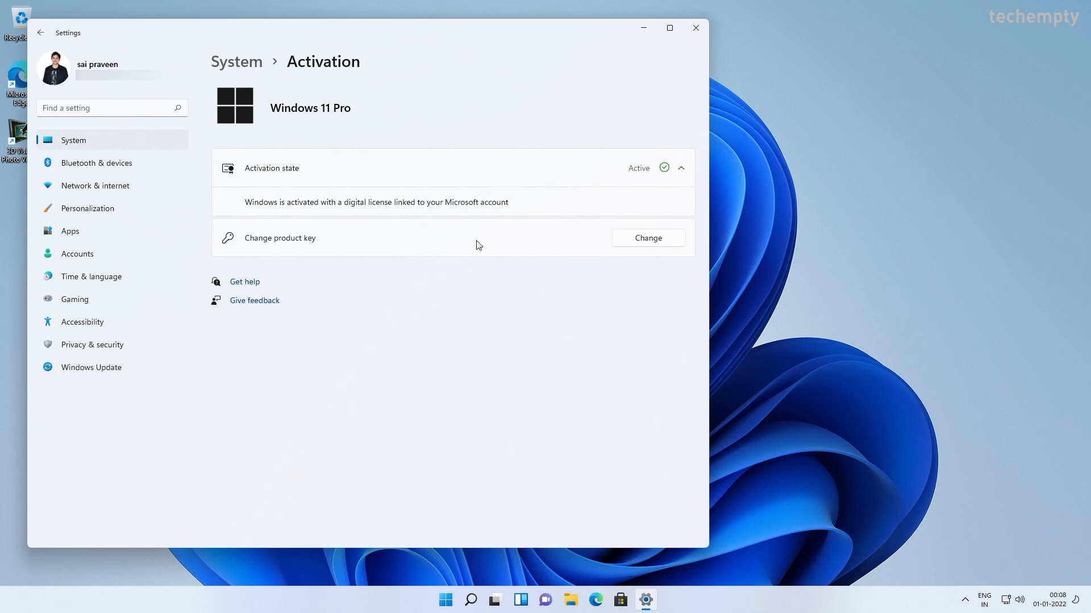